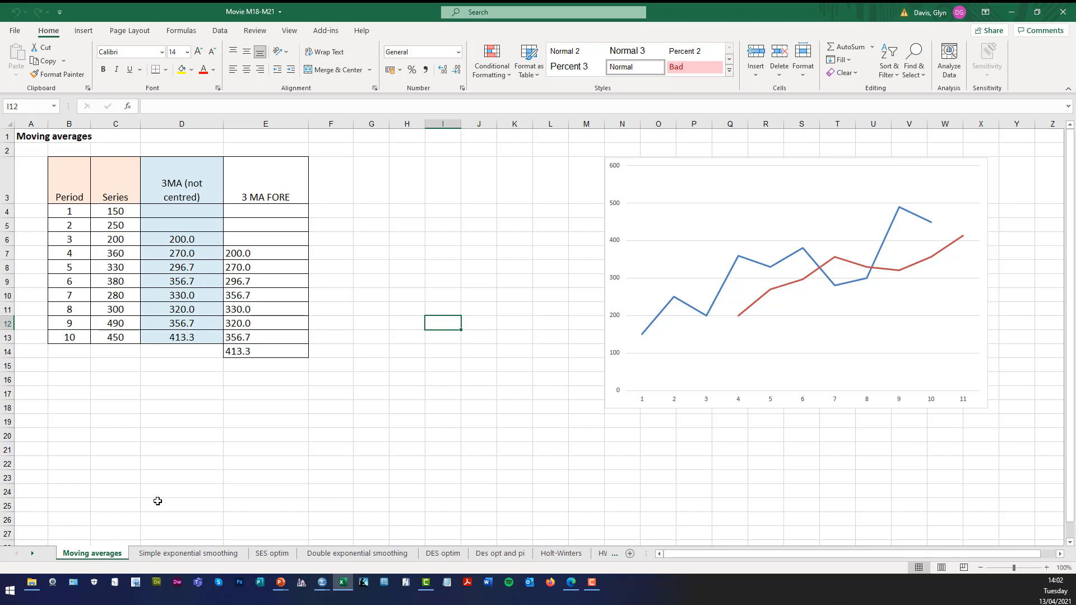
Review Excel's Period, Series and 3MA columns, the D6 moving-average formula and the 3 MA FORE values
{"action": "left_click", "coordinate": [181, 190]}
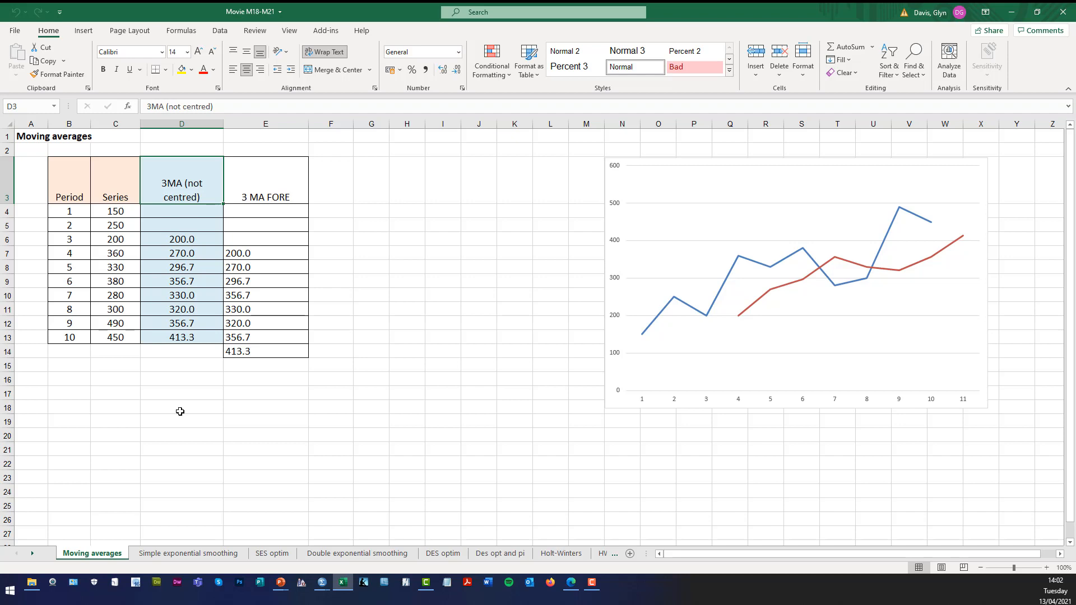
{"action": "mouse_move", "coordinate": [158, 357]}
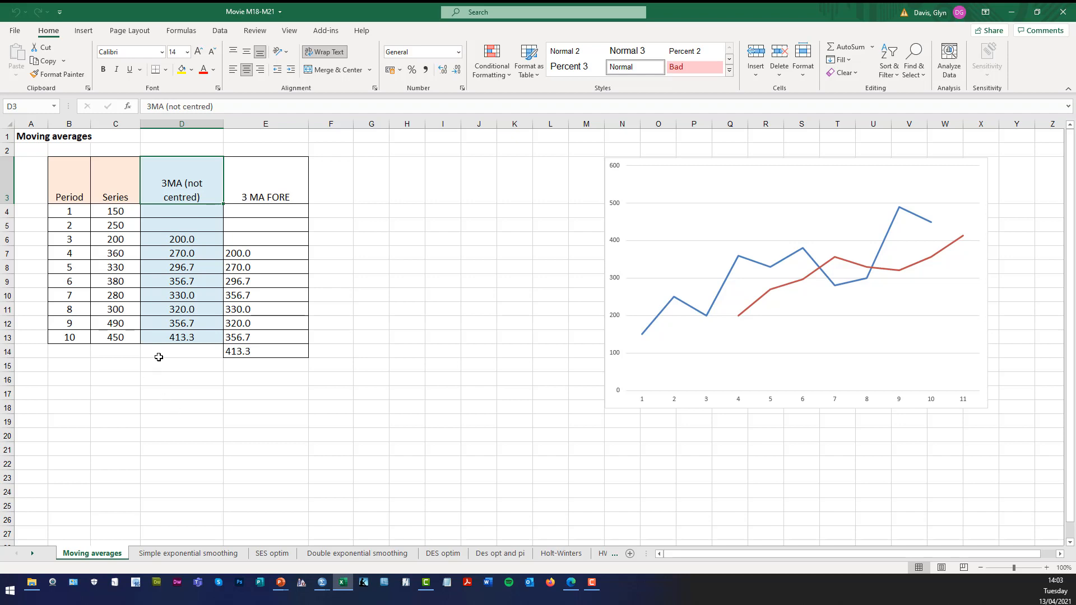
{"action": "left_click", "coordinate": [68, 197]}
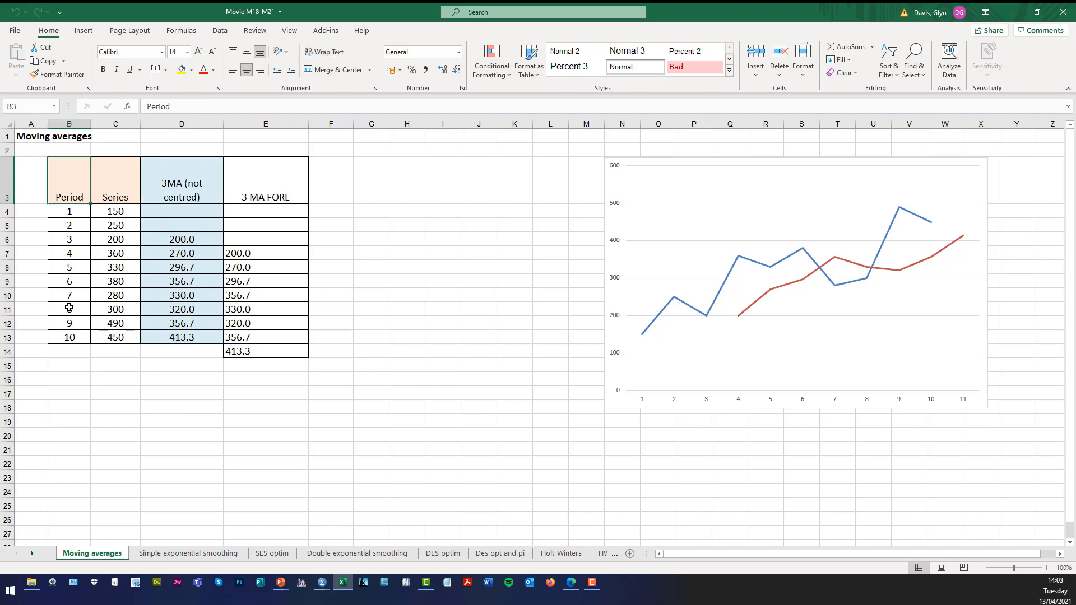
{"action": "left_click", "coordinate": [115, 183]}
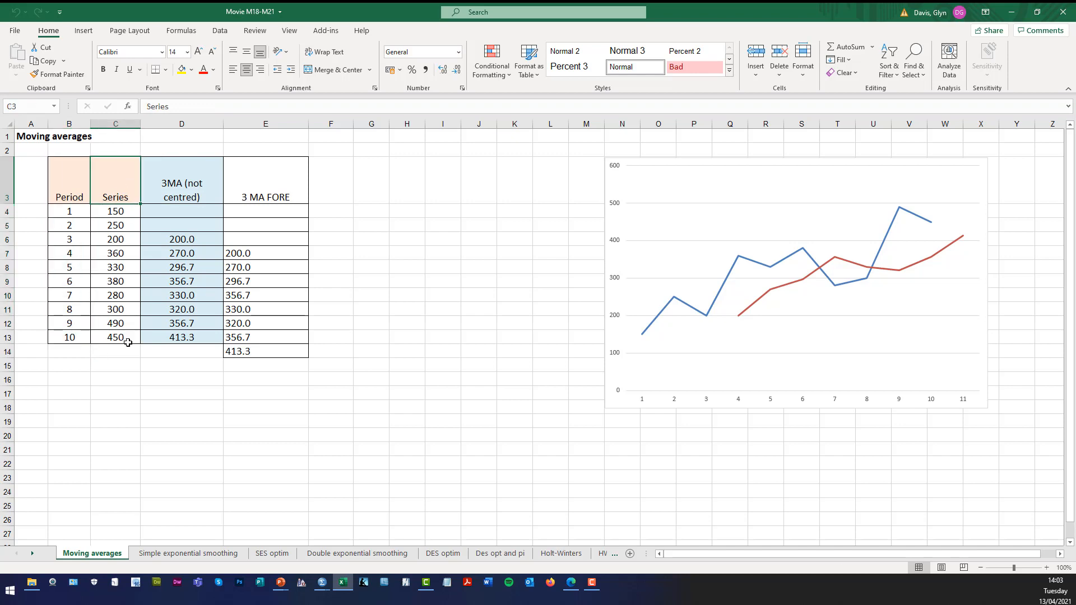
{"action": "left_click", "coordinate": [116, 337]}
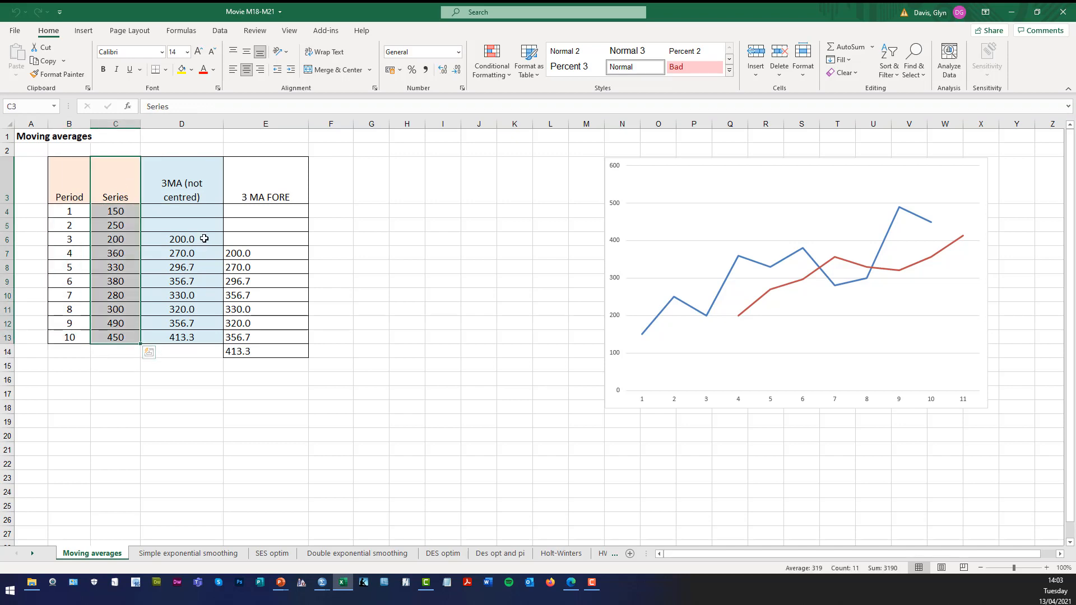
{"action": "left_click", "coordinate": [181, 239]}
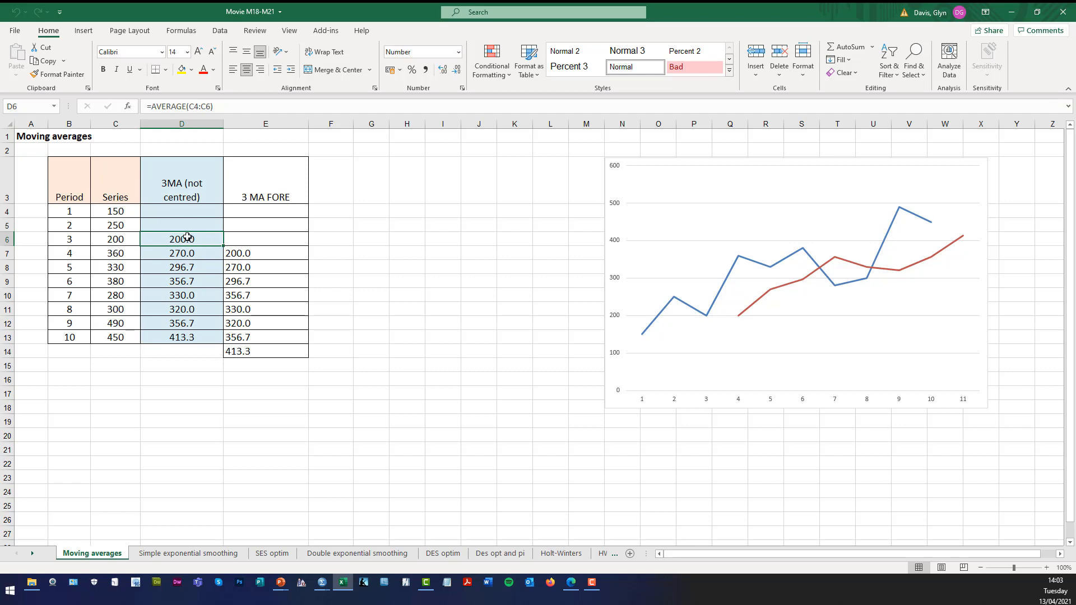
{"action": "mouse_move", "coordinate": [183, 239]}
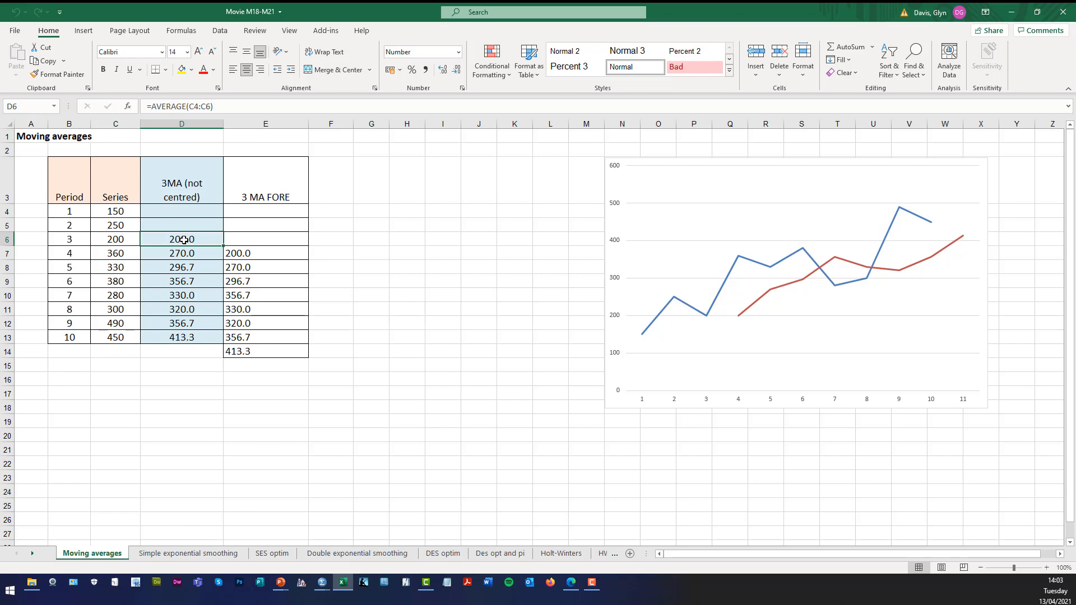
{"action": "left_click", "coordinate": [115, 210]}
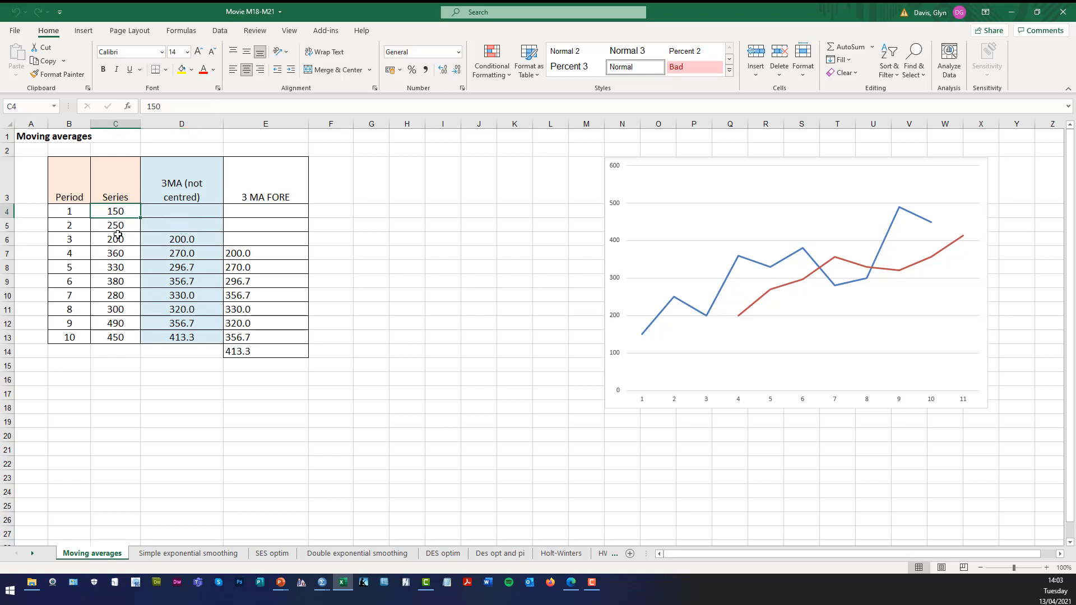
{"action": "left_click", "coordinate": [181, 238]}
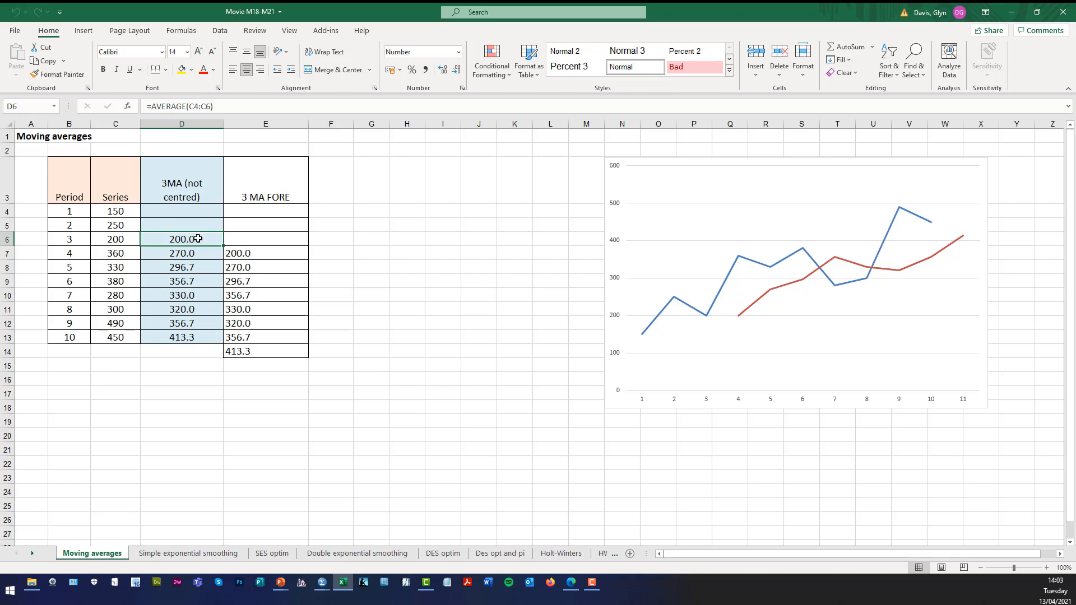
{"action": "mouse_move", "coordinate": [335, 369]}
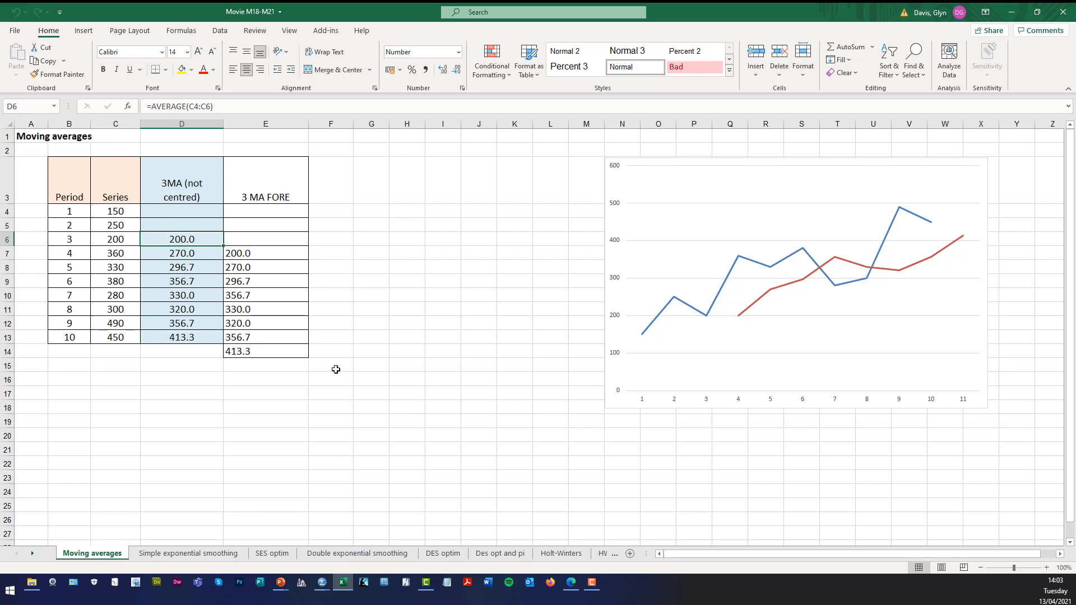
{"action": "mouse_move", "coordinate": [823, 320]}
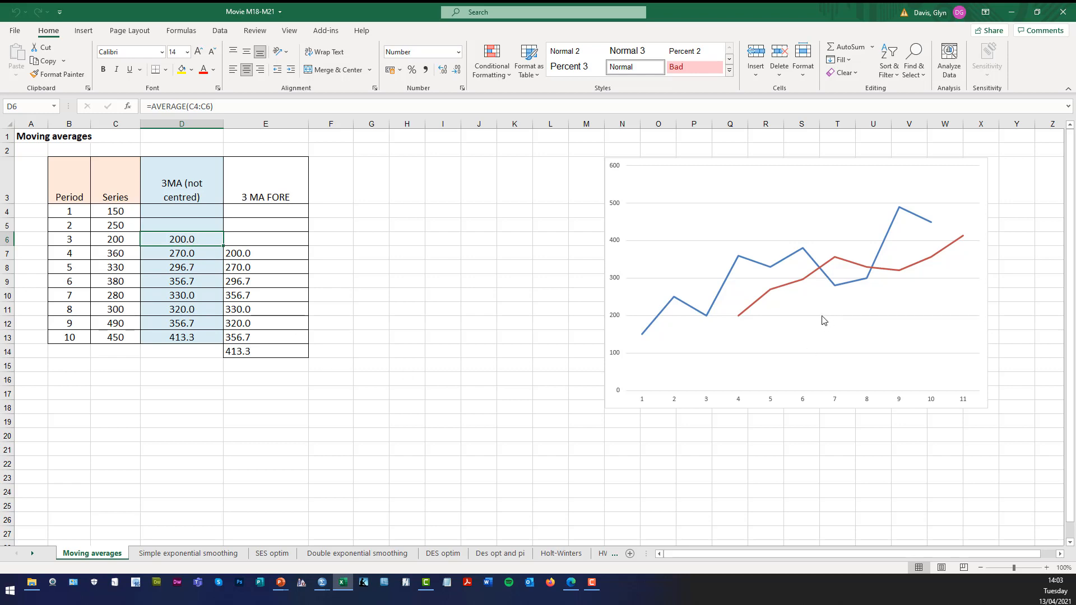
{"action": "mouse_move", "coordinate": [776, 277]}
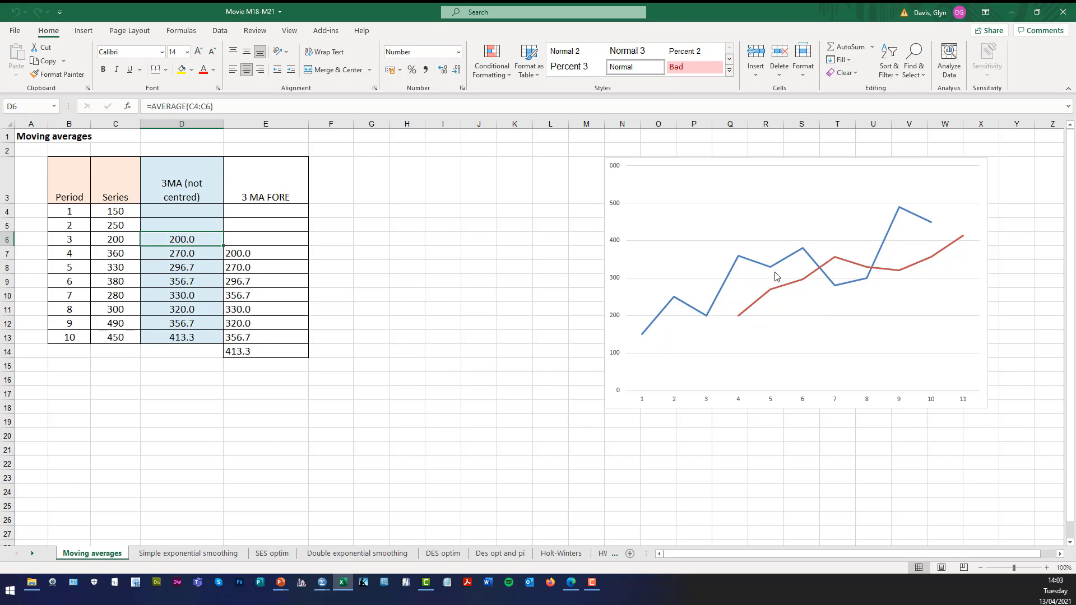
{"action": "mouse_move", "coordinate": [746, 282]}
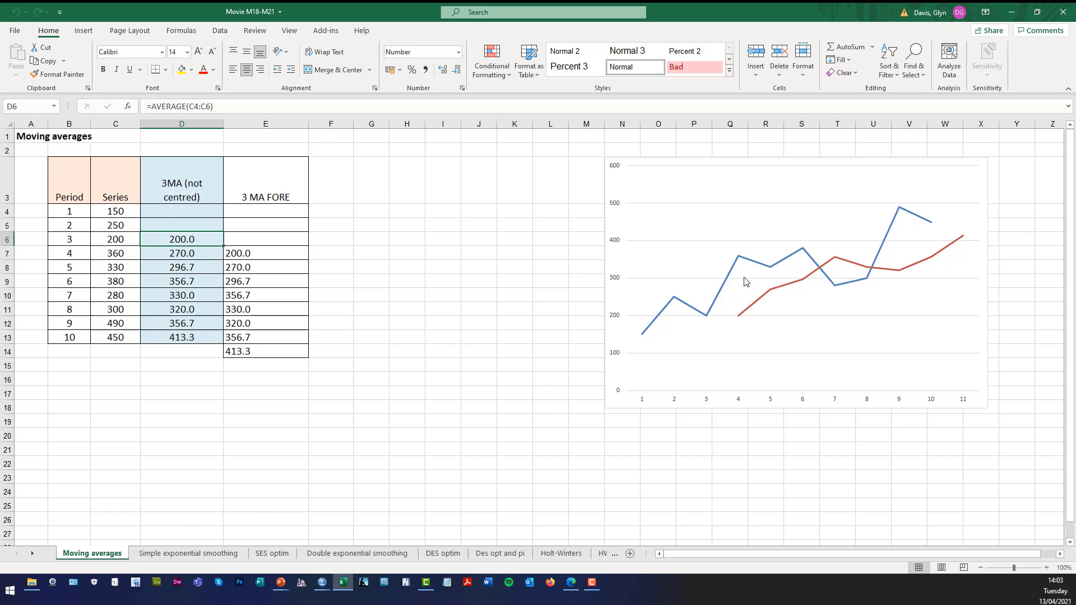
{"action": "mouse_move", "coordinate": [880, 276]}
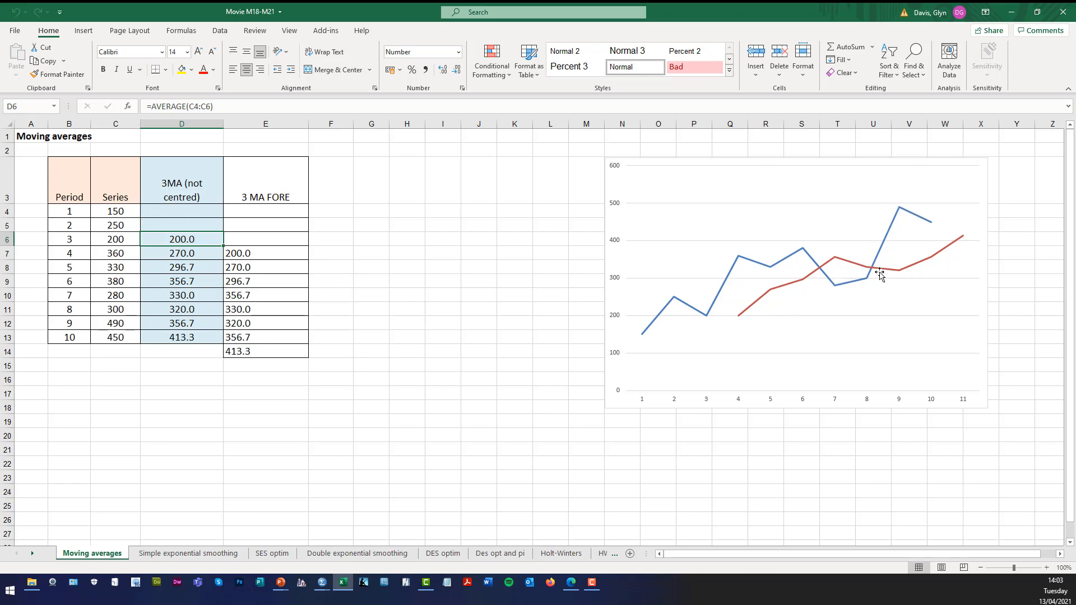
{"action": "left_click", "coordinate": [265, 252]}
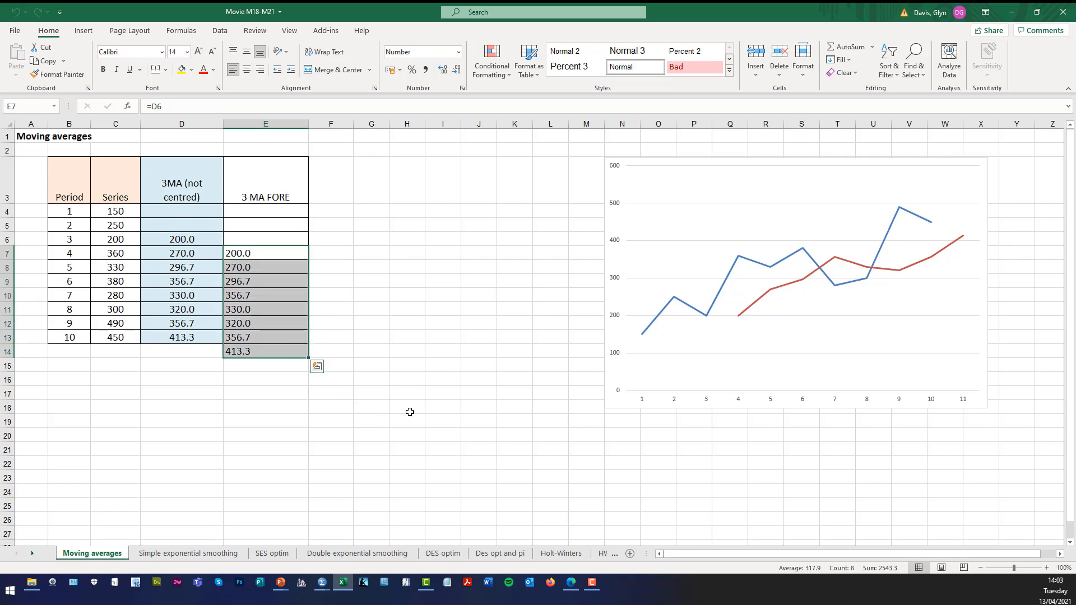
{"action": "mouse_move", "coordinate": [652, 270]}
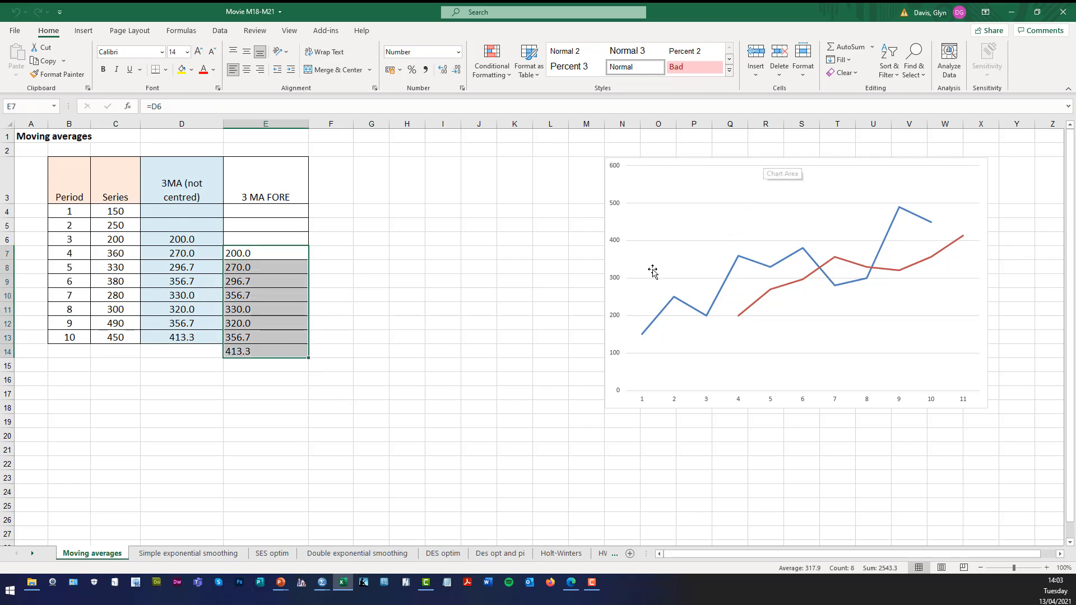
{"action": "mouse_move", "coordinate": [595, 281]}
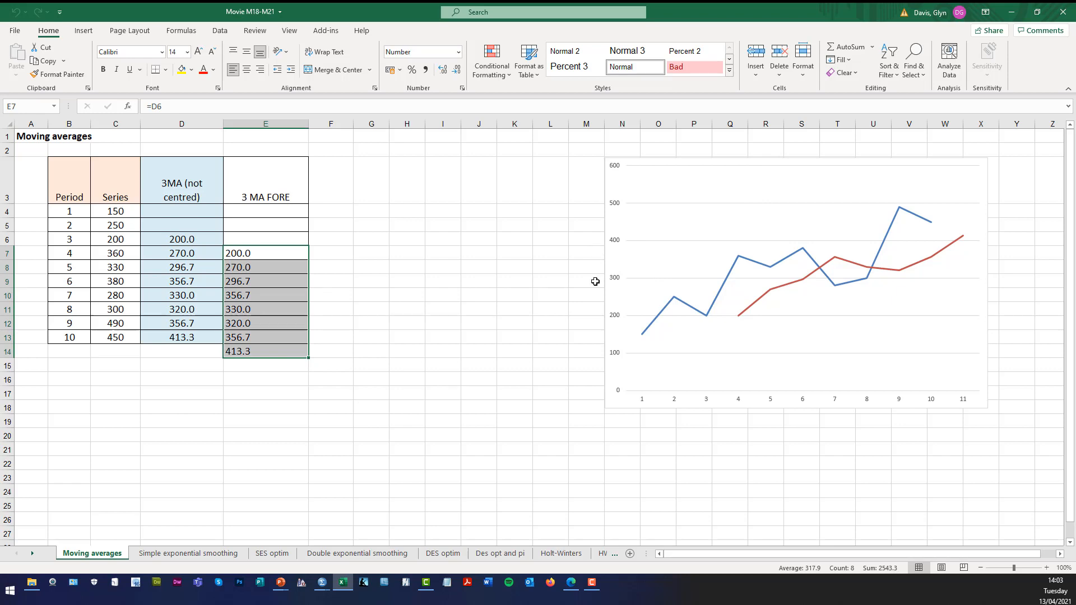
{"action": "left_click", "coordinate": [407, 365]}
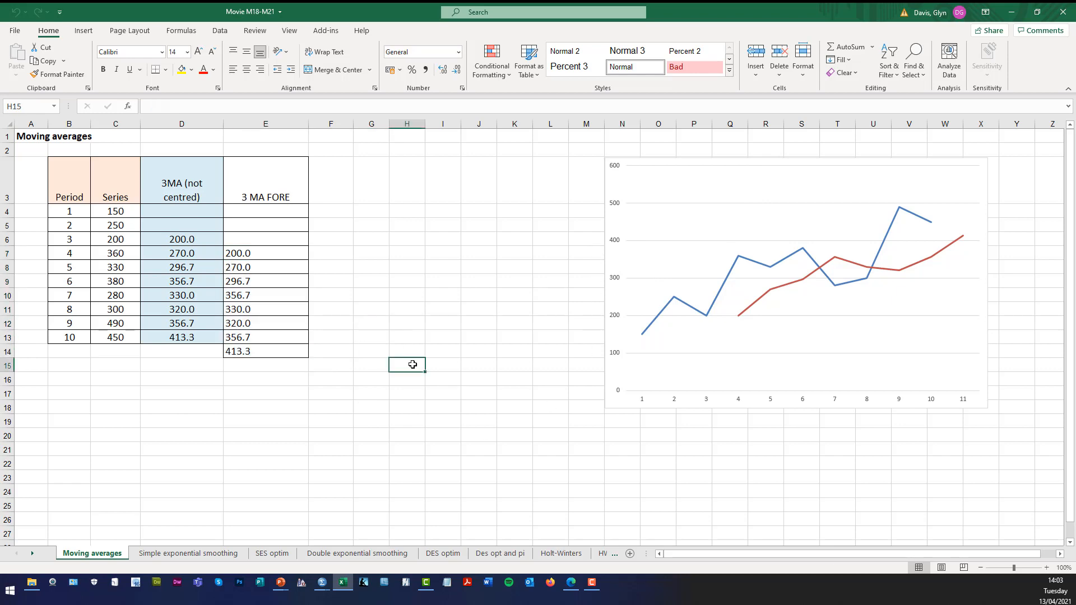
{"action": "mouse_move", "coordinate": [428, 447]}
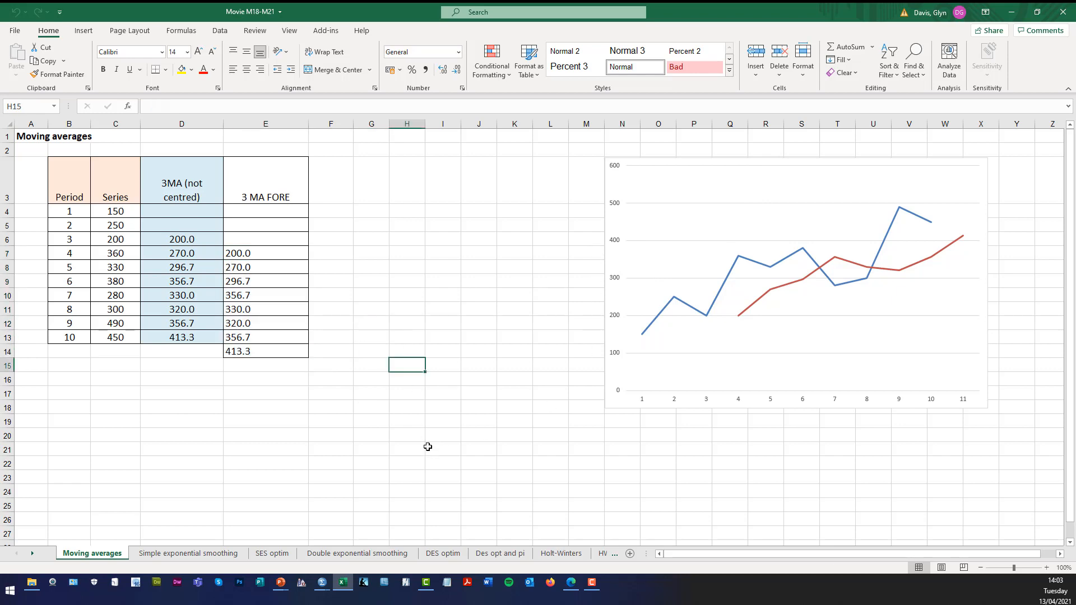
{"action": "mouse_move", "coordinate": [321, 583]}
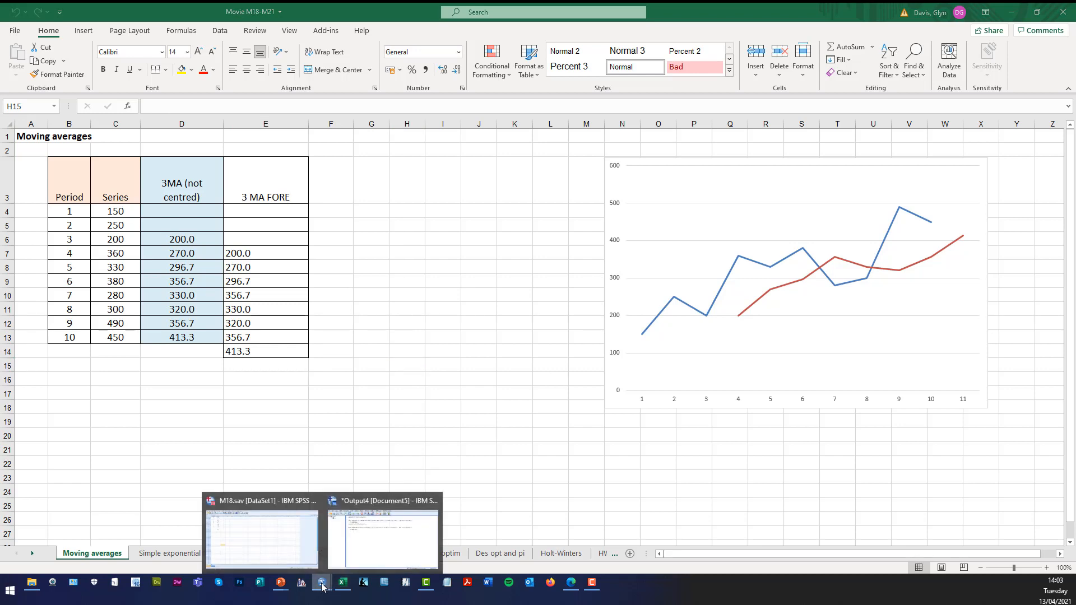
In the SPSS data, start a fresh Create Time Series transformation with previous settings reset
{"action": "left_click", "coordinate": [260, 532]}
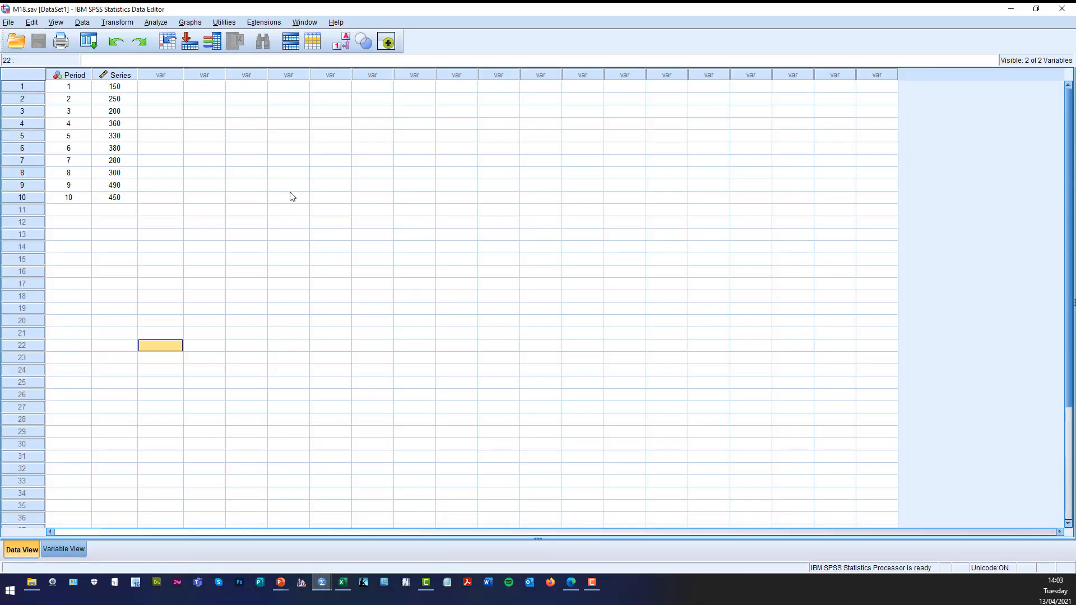
{"action": "mouse_move", "coordinate": [80, 88]}
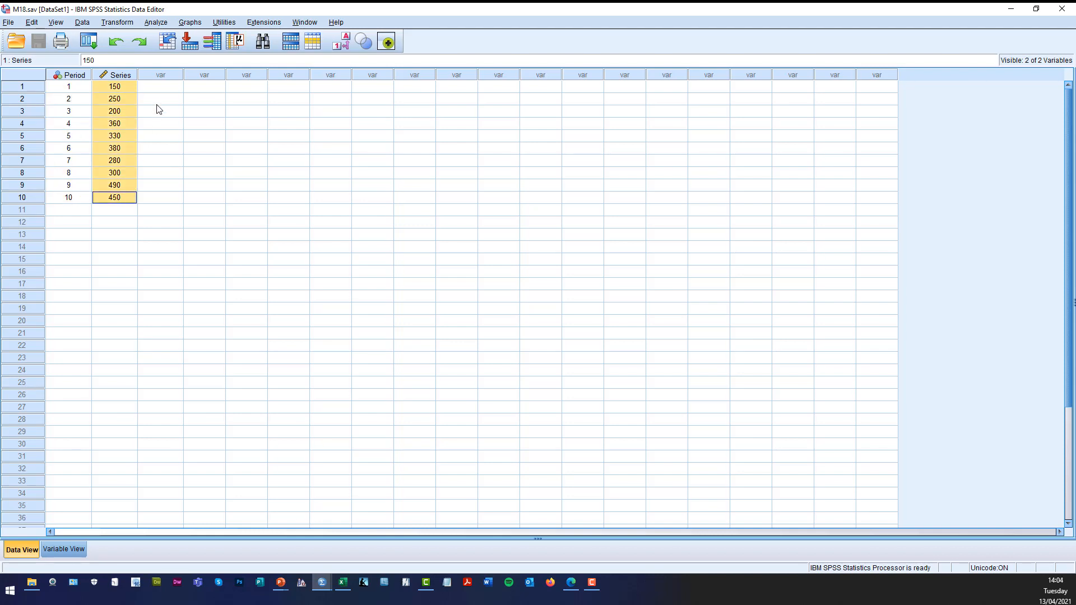
{"action": "left_click", "coordinate": [160, 85]}
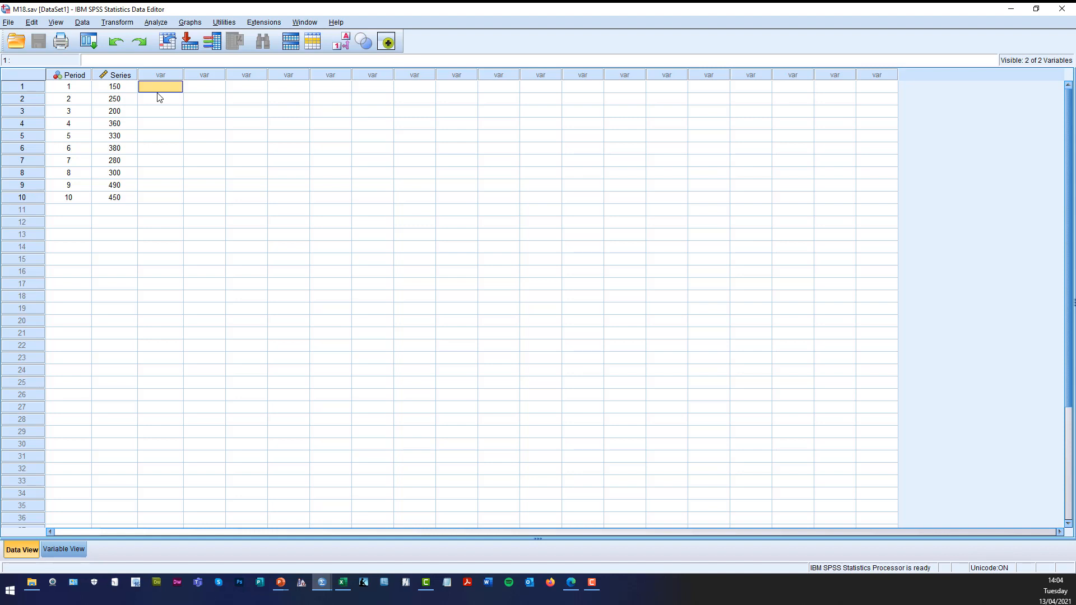
{"action": "mouse_move", "coordinate": [157, 77]}
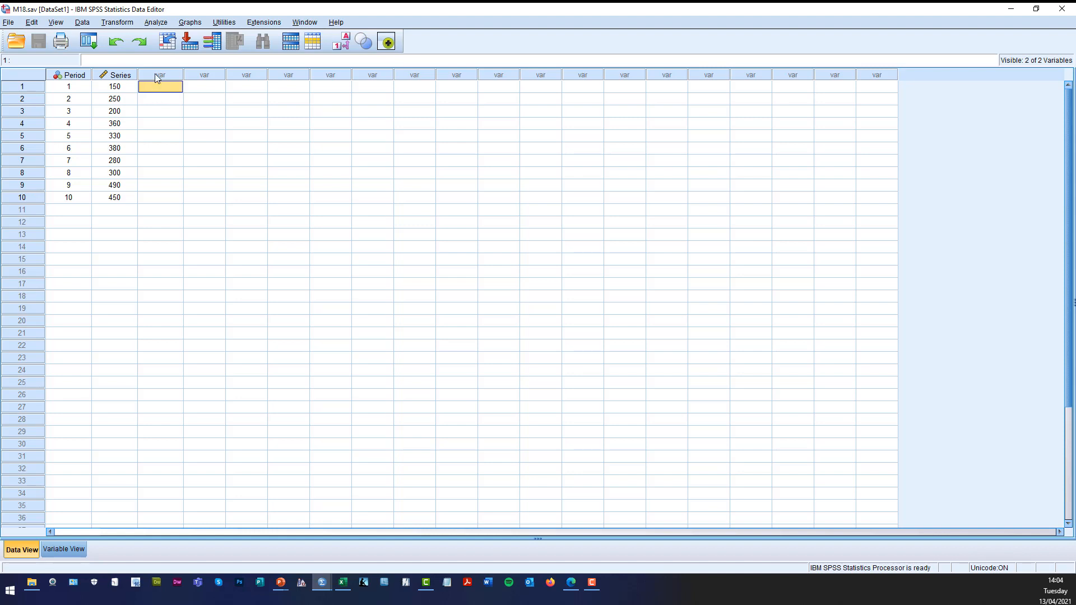
{"action": "mouse_move", "coordinate": [144, 22]}
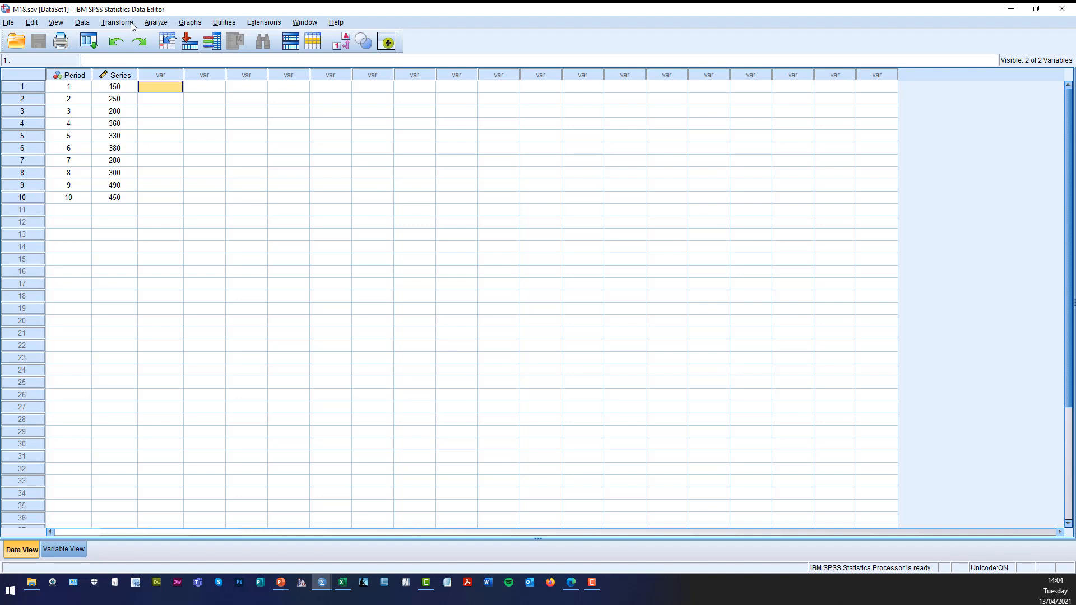
{"action": "left_click", "coordinate": [116, 22]}
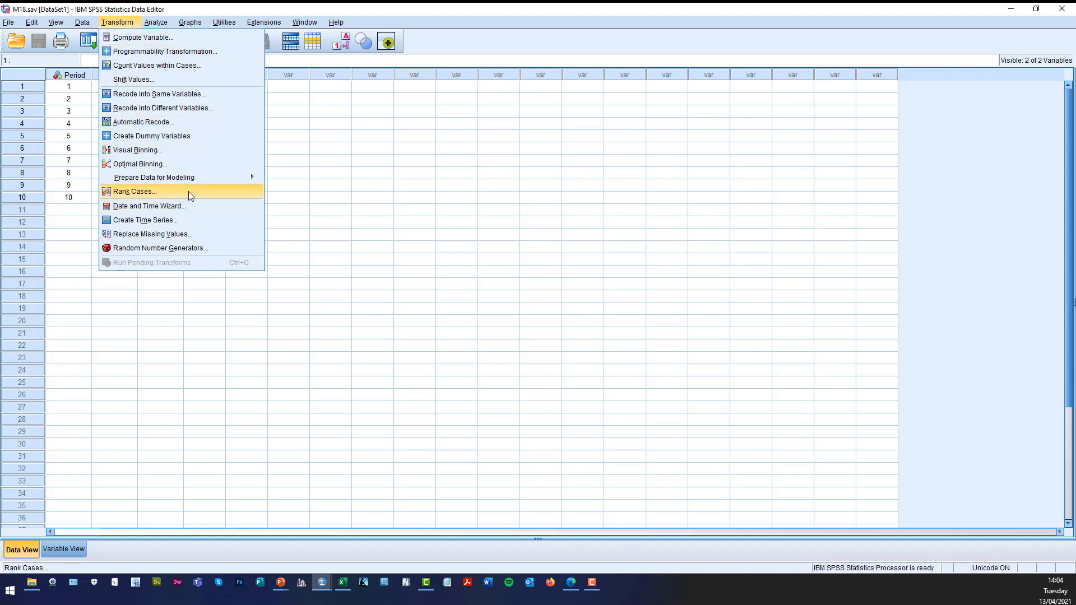
{"action": "mouse_move", "coordinate": [192, 224]}
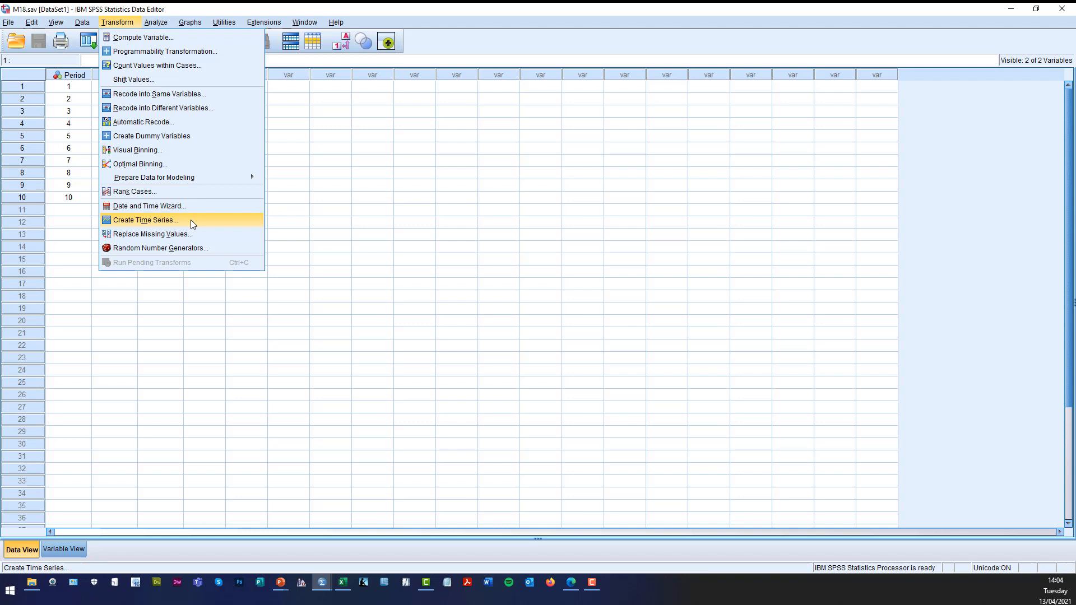
{"action": "left_click", "coordinate": [145, 220]}
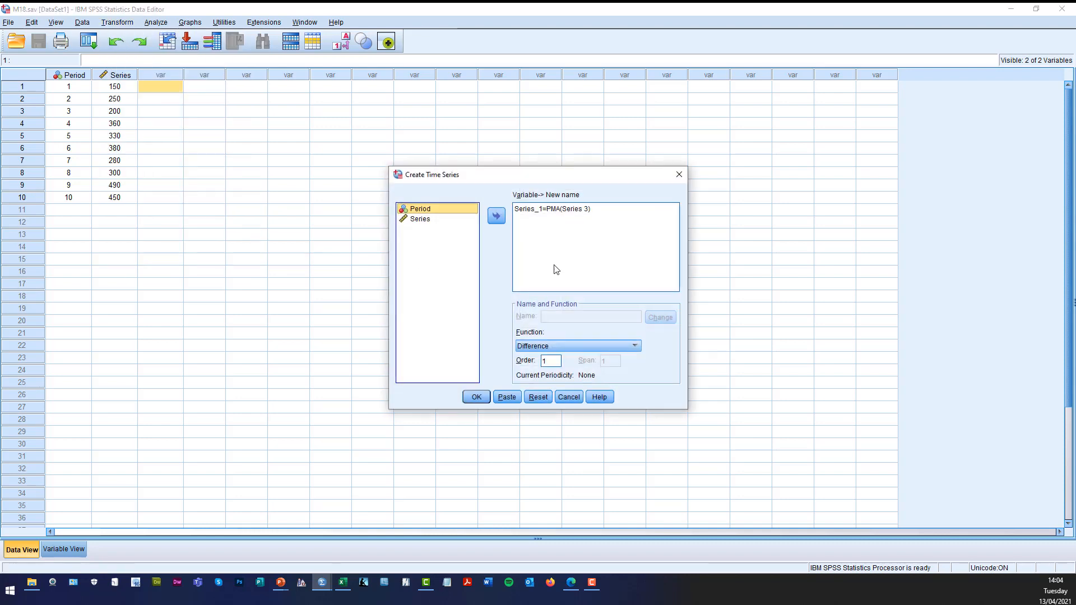
{"action": "left_click", "coordinate": [538, 397]}
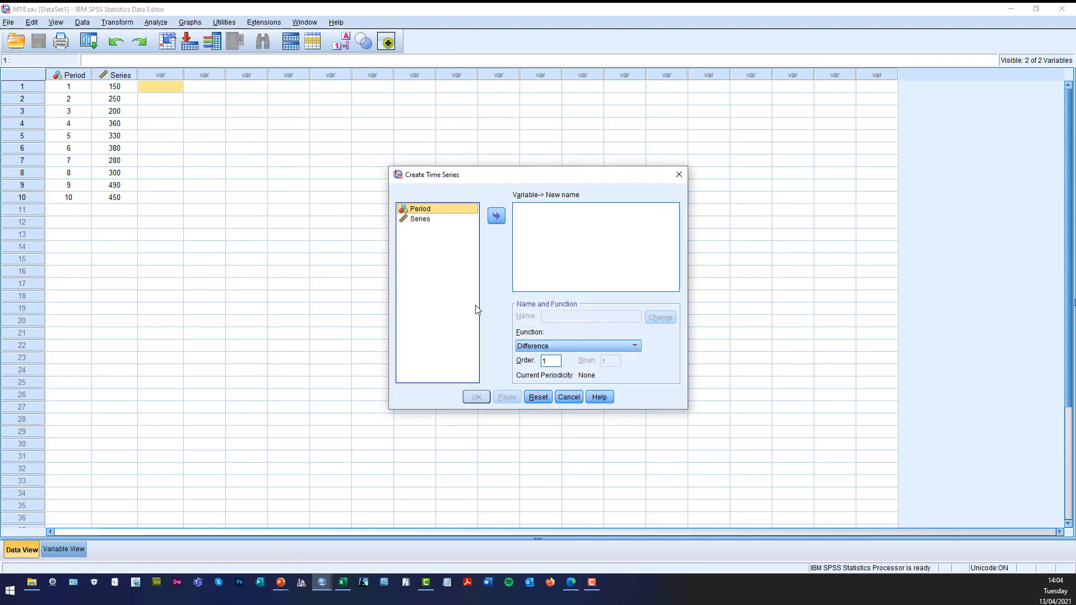
Create Series_1 as the prior moving average of Series with span 3
{"action": "left_click", "coordinate": [420, 218]}
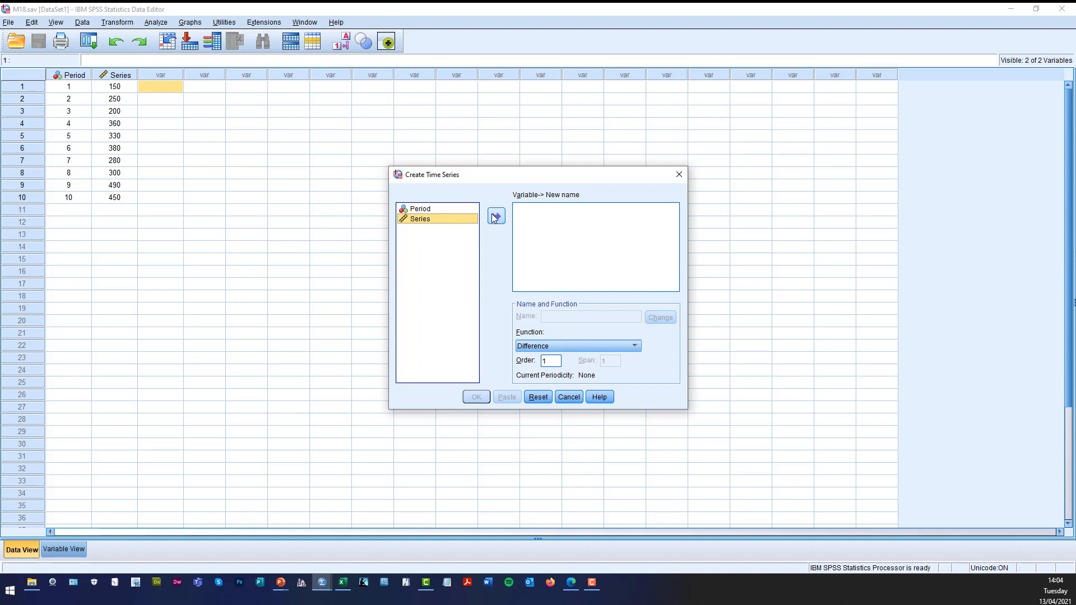
{"action": "left_click", "coordinate": [495, 215]}
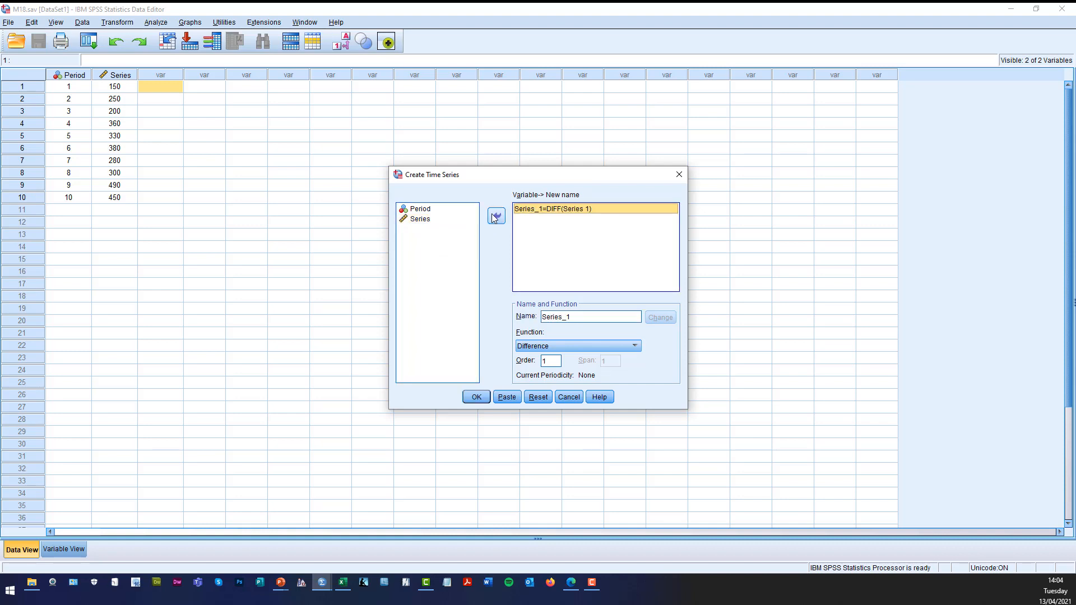
{"action": "left_click", "coordinate": [634, 346]}
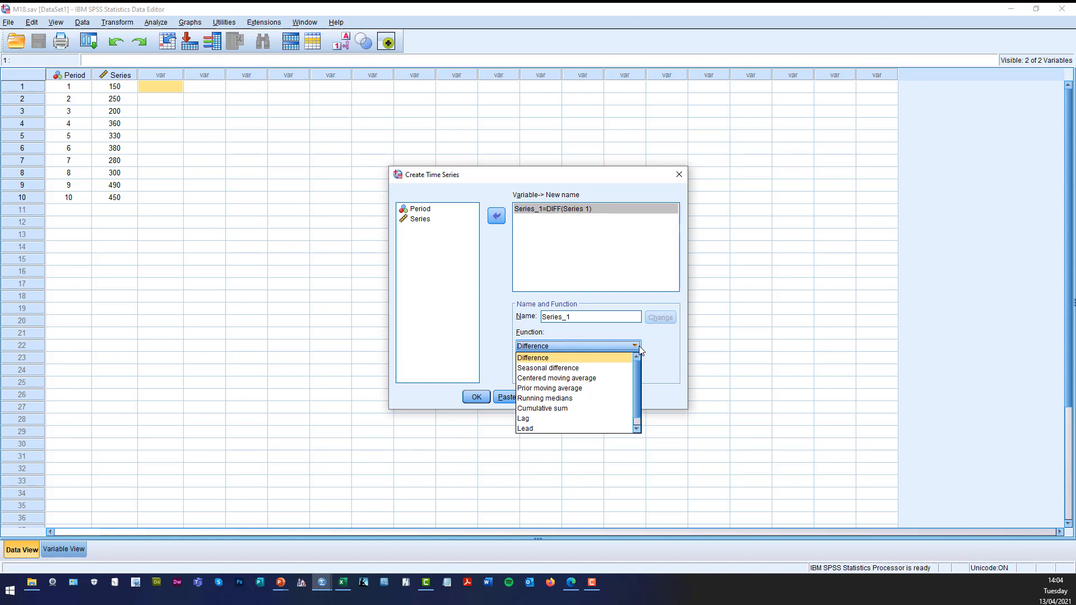
{"action": "mouse_move", "coordinate": [593, 376]}
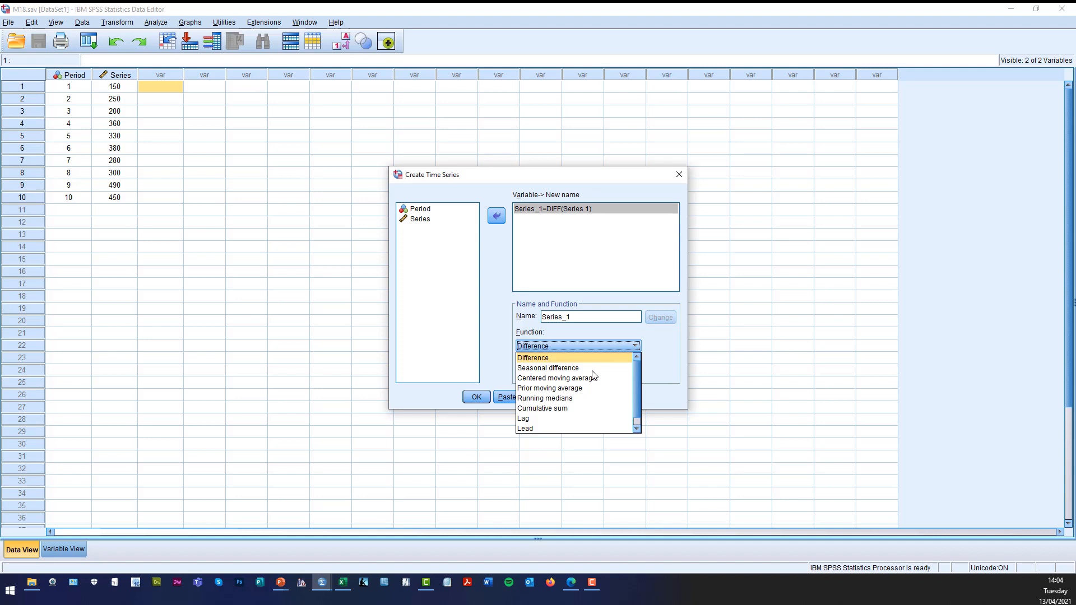
{"action": "left_click", "coordinate": [550, 388]}
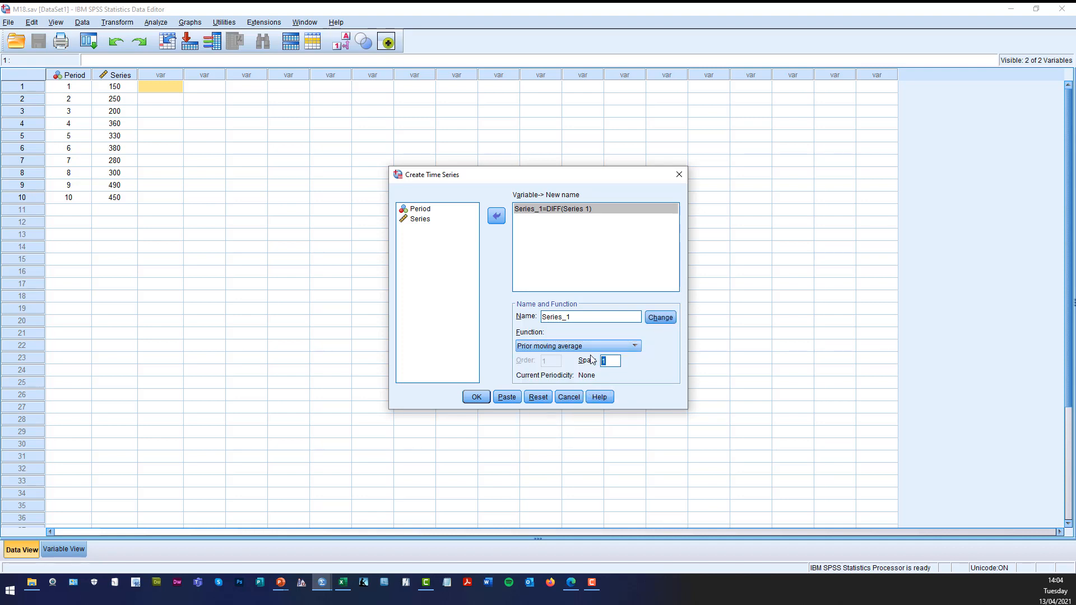
{"action": "type", "text": "3"}
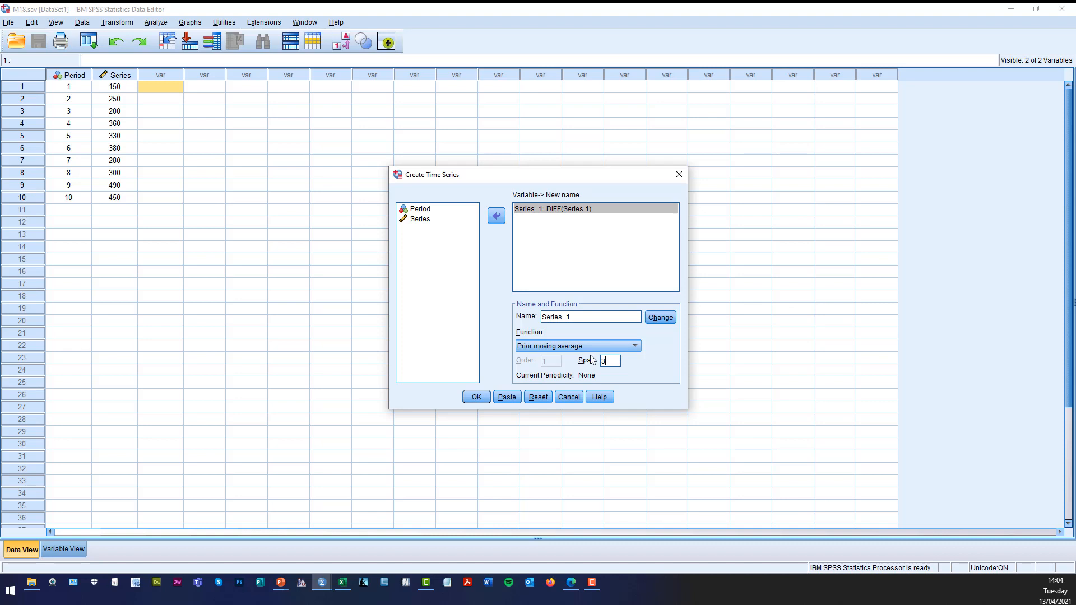
{"action": "mouse_move", "coordinate": [657, 379]}
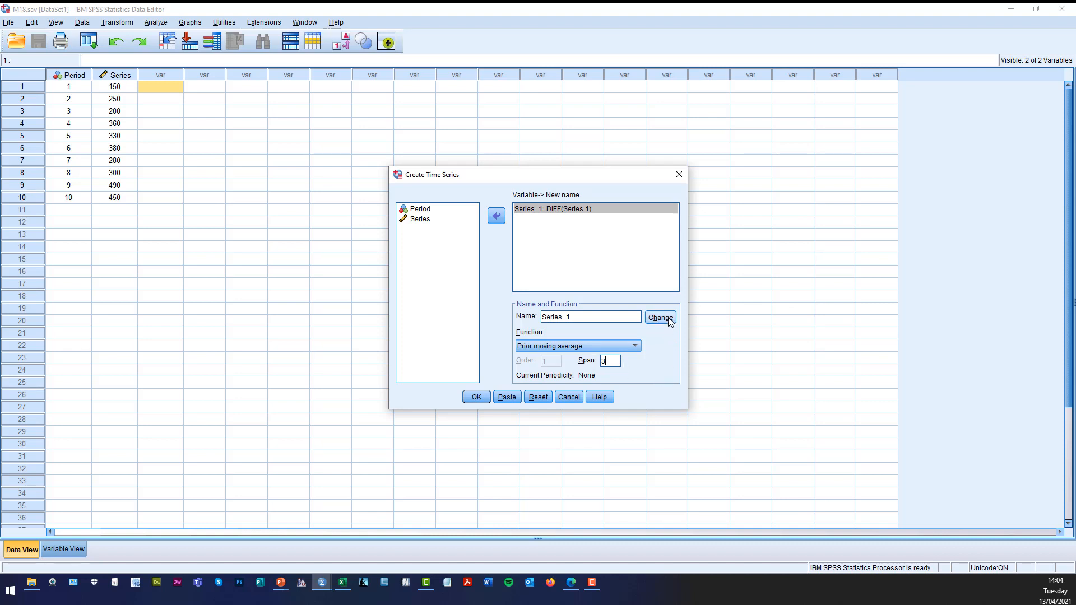
{"action": "left_click", "coordinate": [660, 317]}
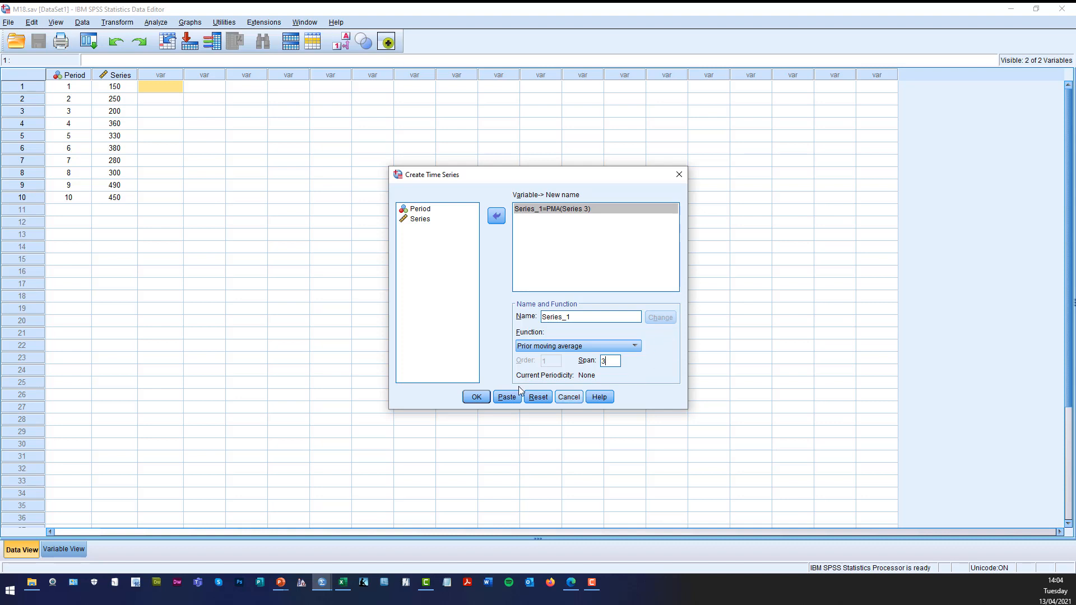
{"action": "left_click", "coordinate": [476, 397]}
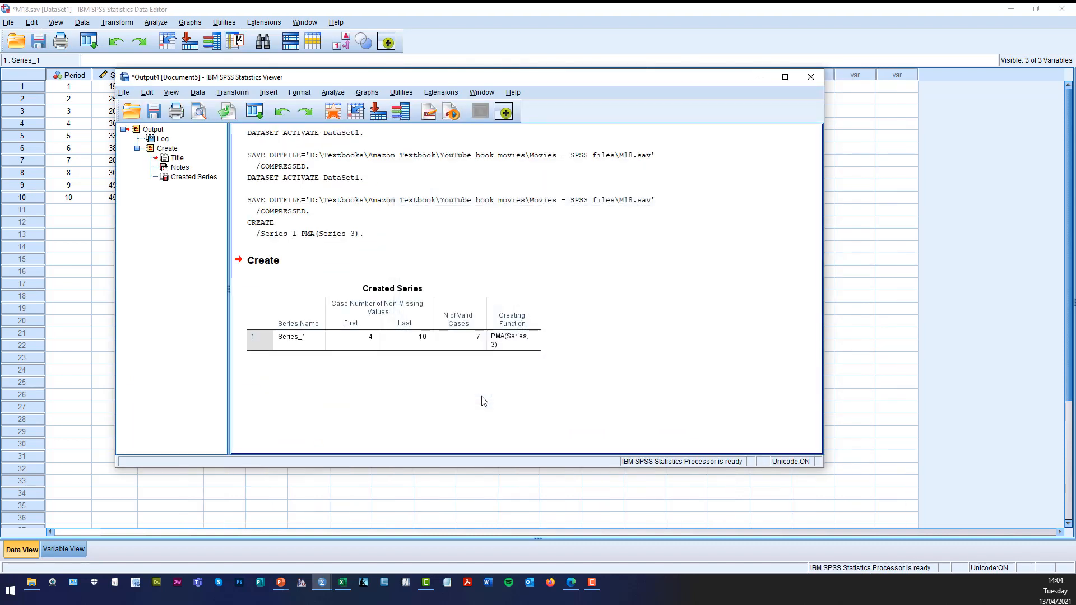
{"action": "mouse_move", "coordinate": [371, 258]}
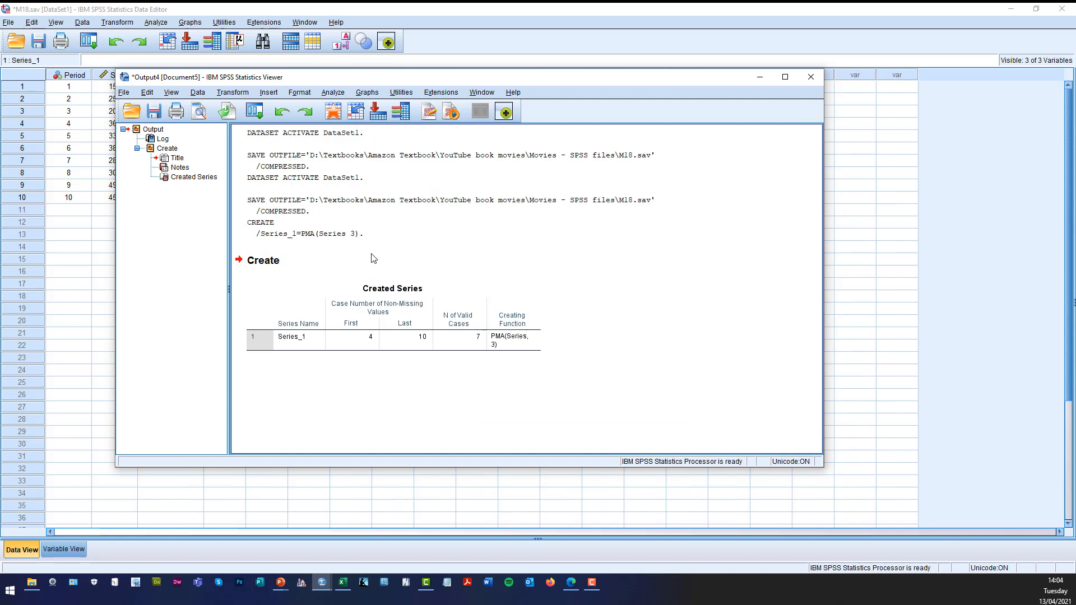
{"action": "mouse_move", "coordinate": [180, 167]}
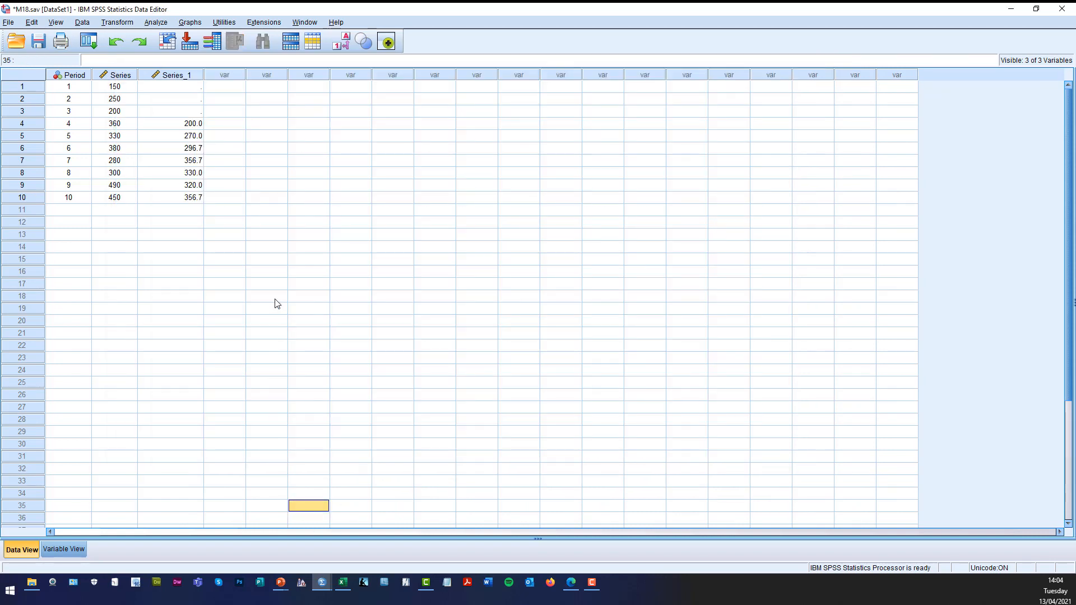
{"action": "mouse_move", "coordinate": [191, 123]}
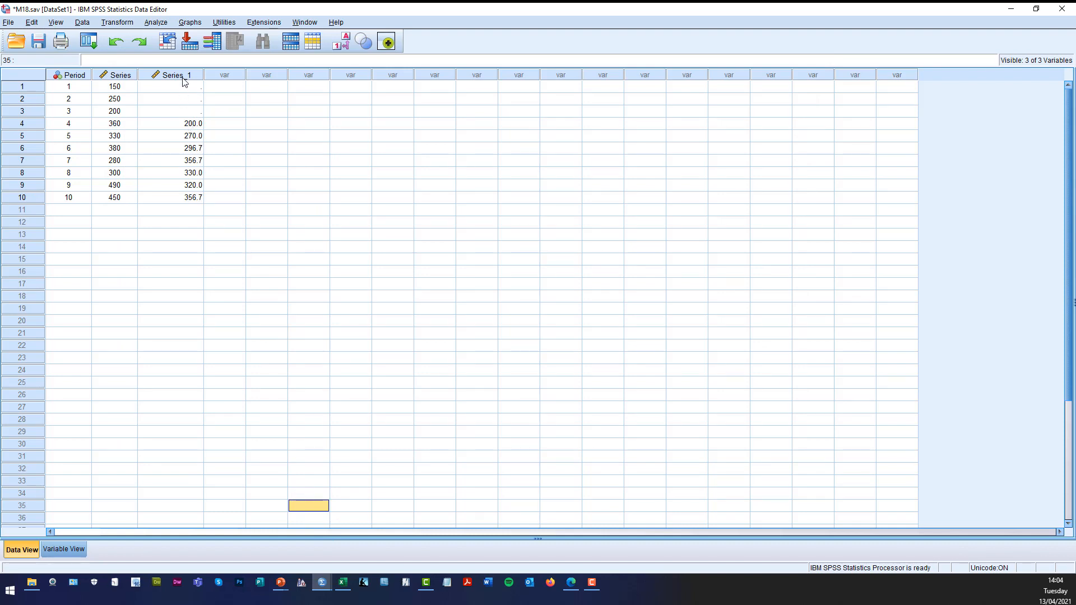
Inspect the first Series_1 moving-average value in Data View, then bring up the Excel workbook
{"action": "left_click", "coordinate": [170, 124]}
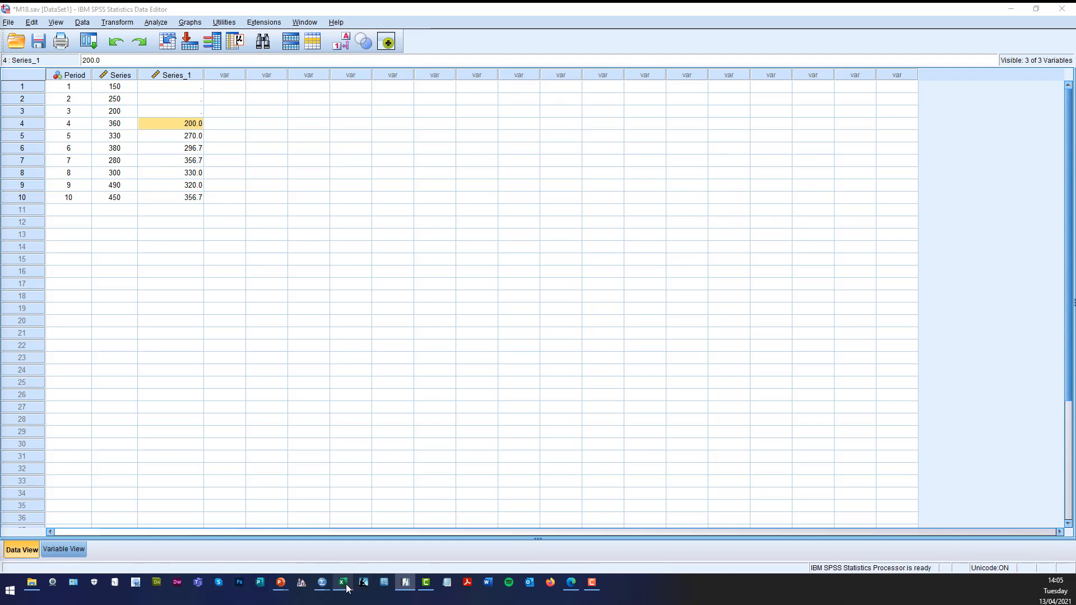
{"action": "left_click", "coordinate": [342, 583]}
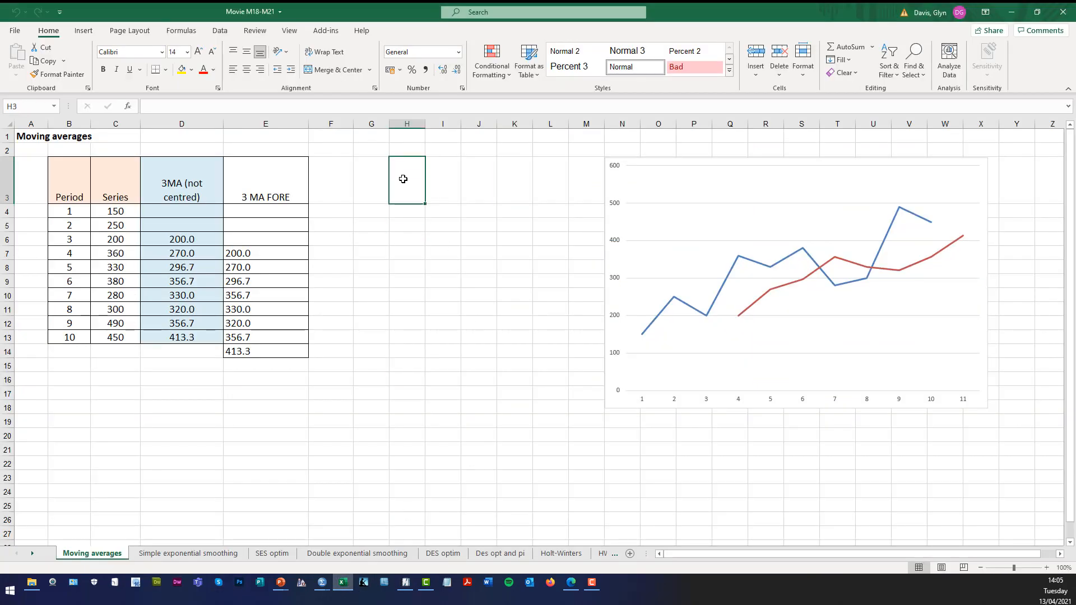
Paste the SPSS Series_1 values as a picture at H3 beside the Excel table
{"action": "right_click", "coordinate": [404, 180]}
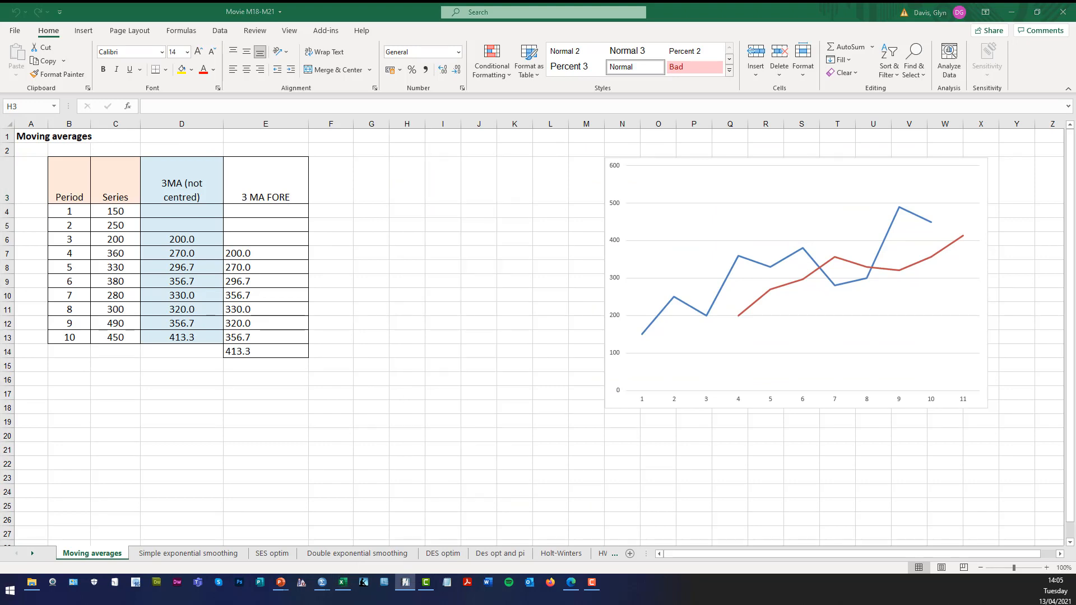
{"action": "left_click", "coordinate": [407, 180]}
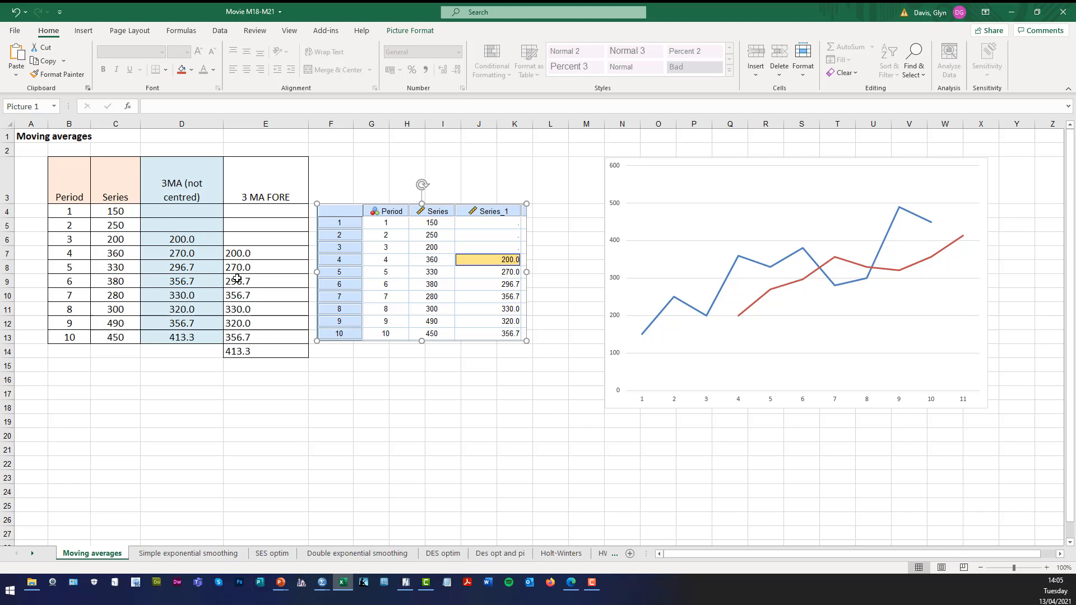
{"action": "mouse_move", "coordinate": [265, 251]}
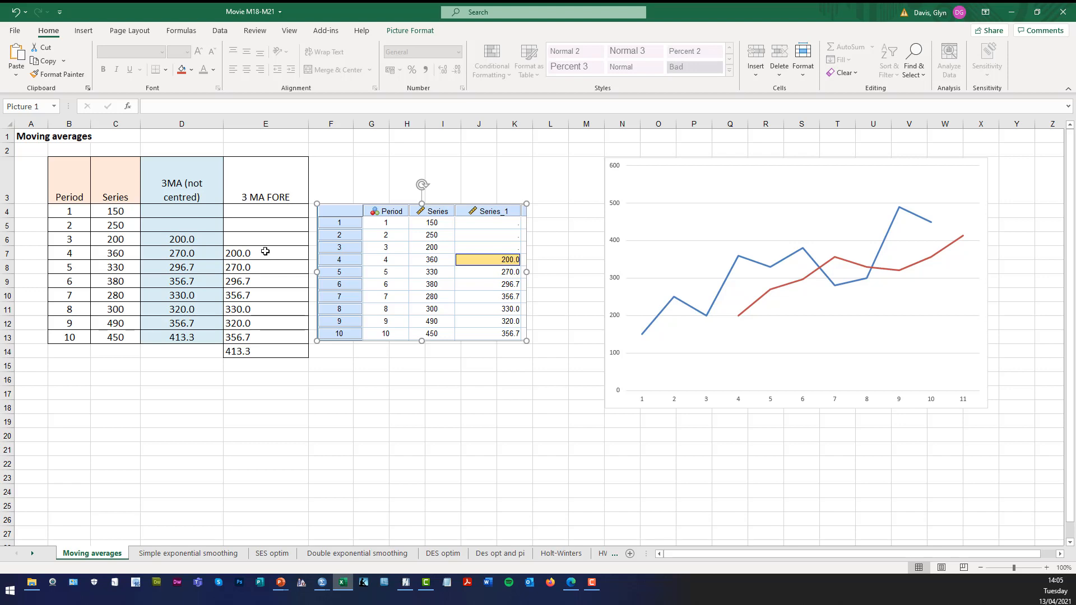
{"action": "left_click", "coordinate": [68, 253]}
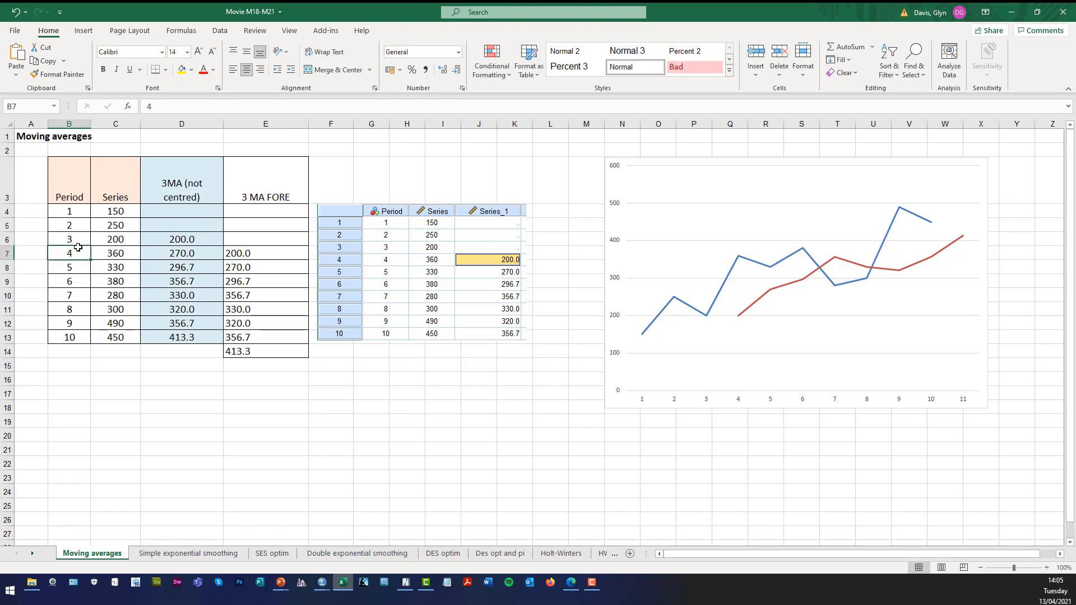
Check the first 3 MA FORE formula in E7 against it, then return to the SPSS data
{"action": "left_click", "coordinate": [265, 254]}
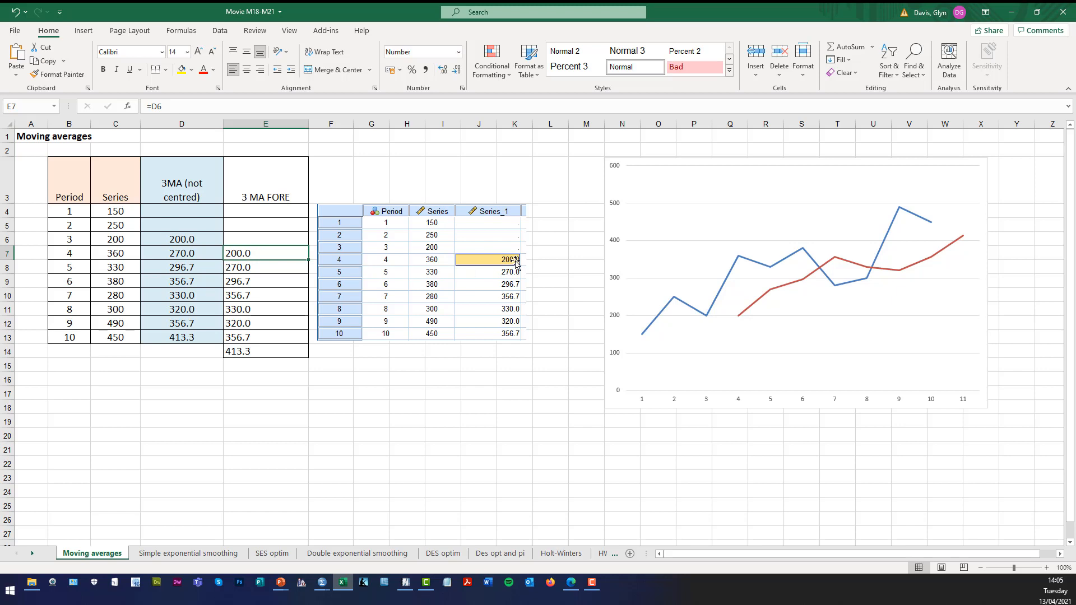
{"action": "mouse_move", "coordinate": [488, 268]}
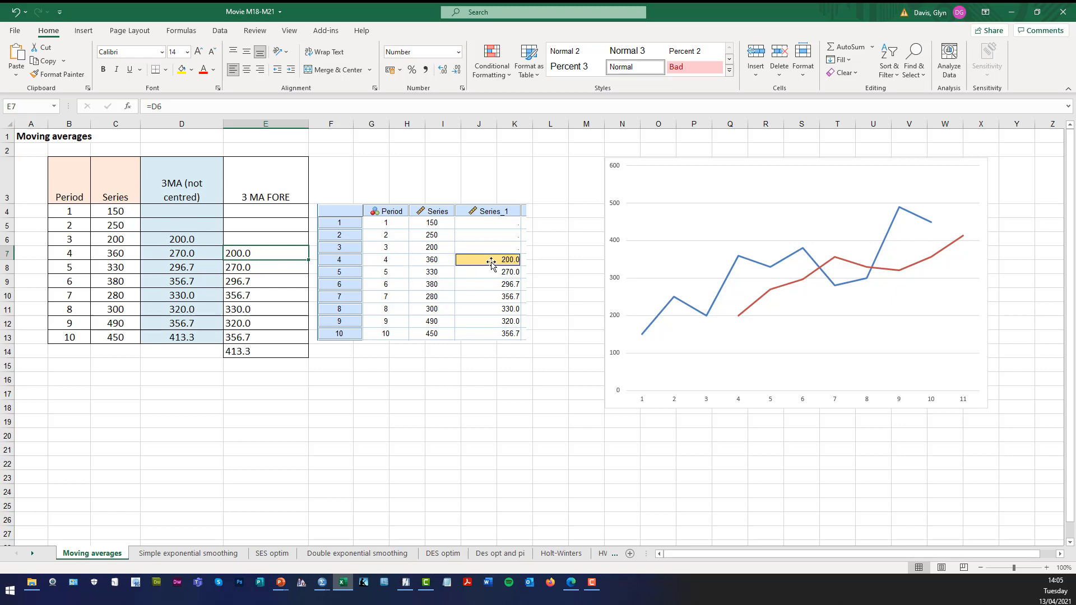
{"action": "left_click", "coordinate": [479, 379]}
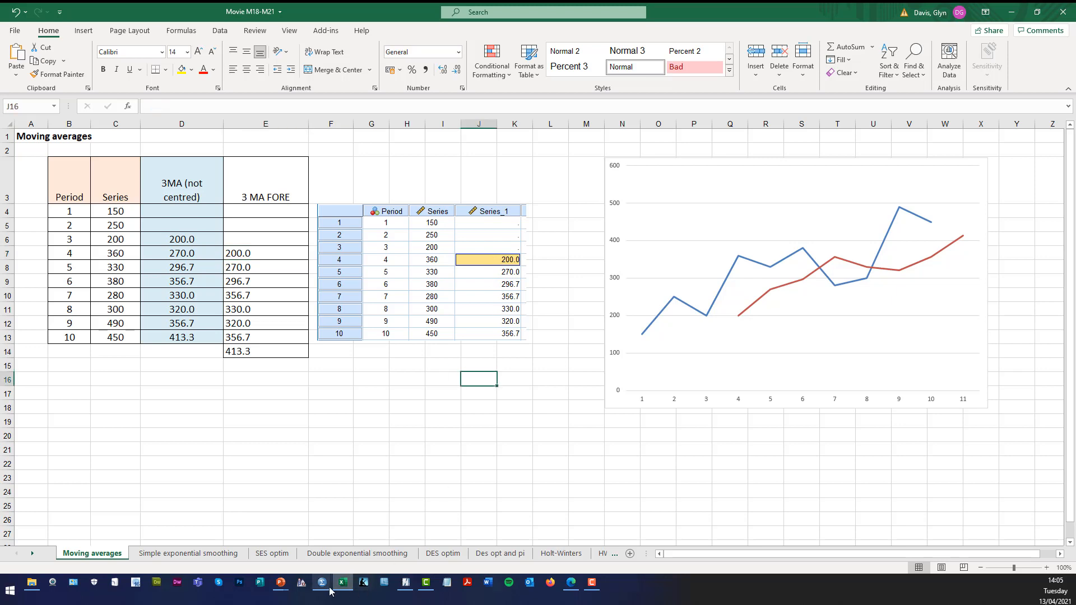
{"action": "mouse_move", "coordinate": [321, 582]}
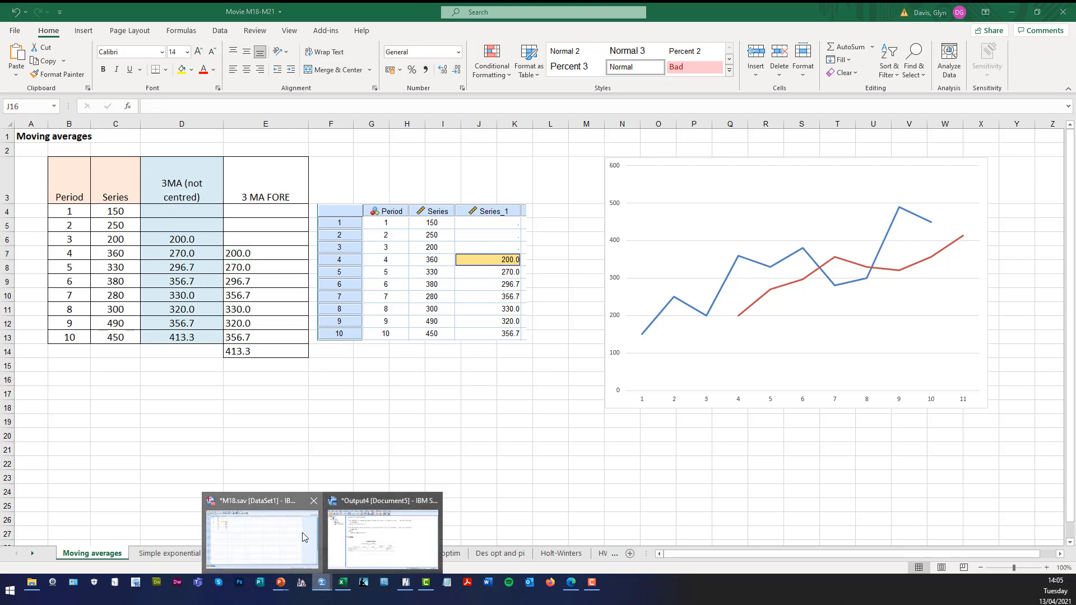
{"action": "left_click", "coordinate": [261, 532]}
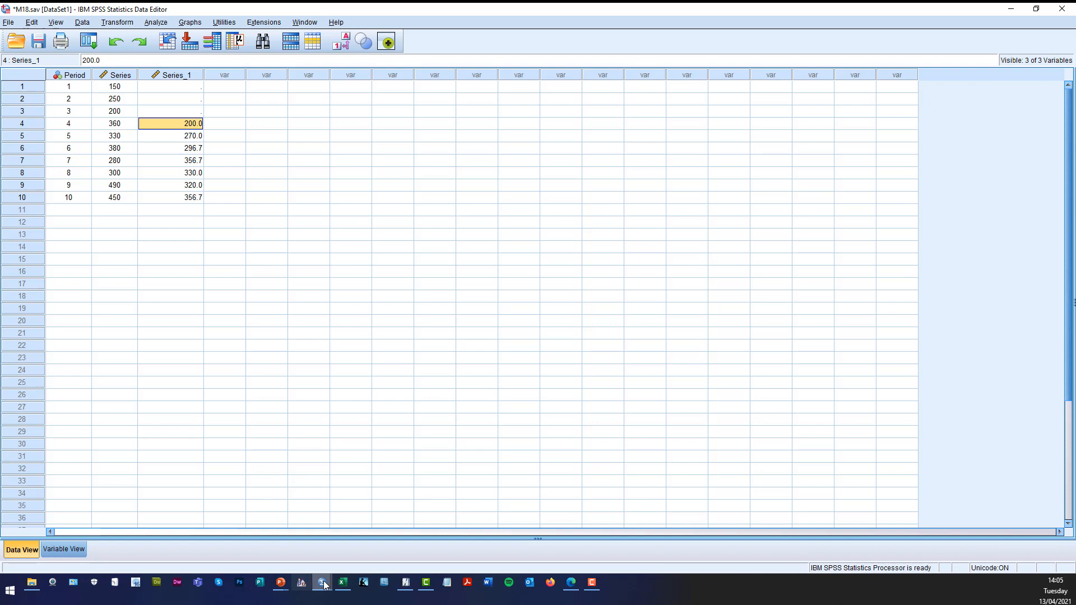
From the SPSS output window, bring up Analyze > Forecasting > Sequence Charts
{"action": "left_click", "coordinate": [321, 583]}
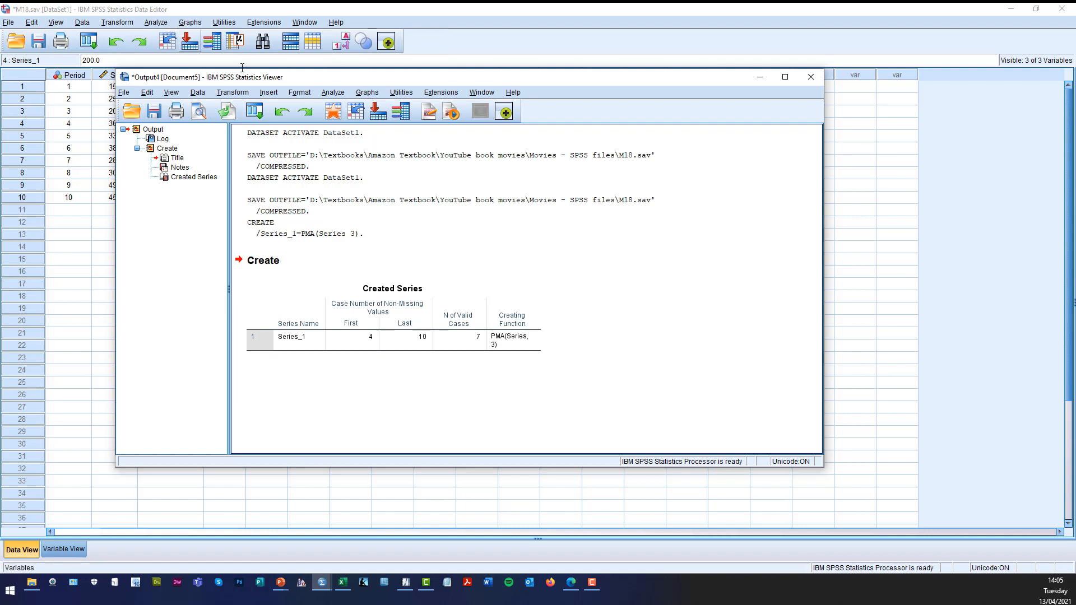
{"action": "left_click", "coordinate": [333, 92]}
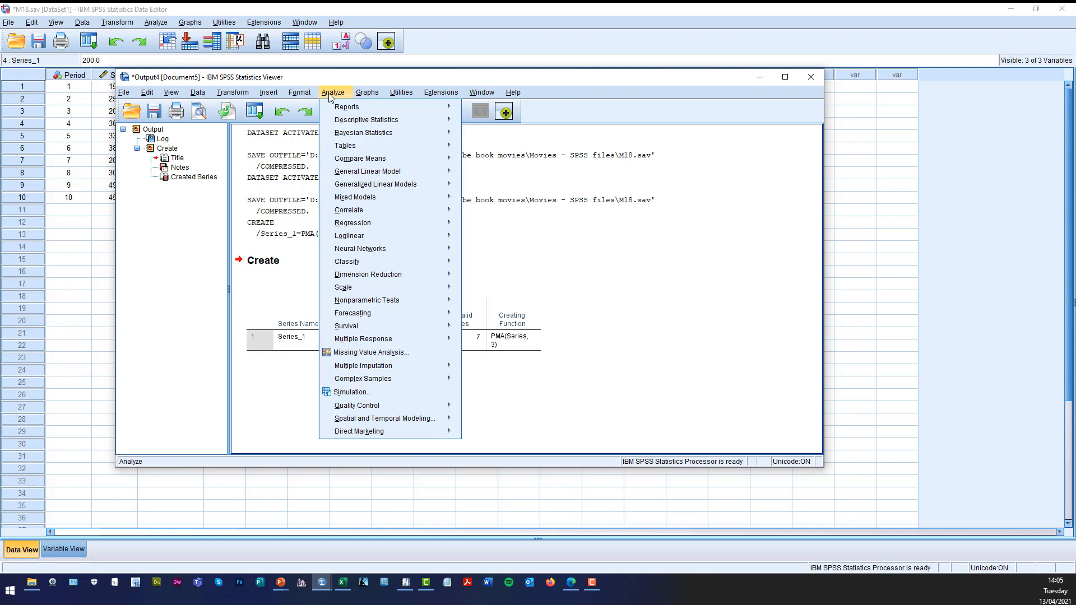
{"action": "mouse_move", "coordinate": [352, 313]}
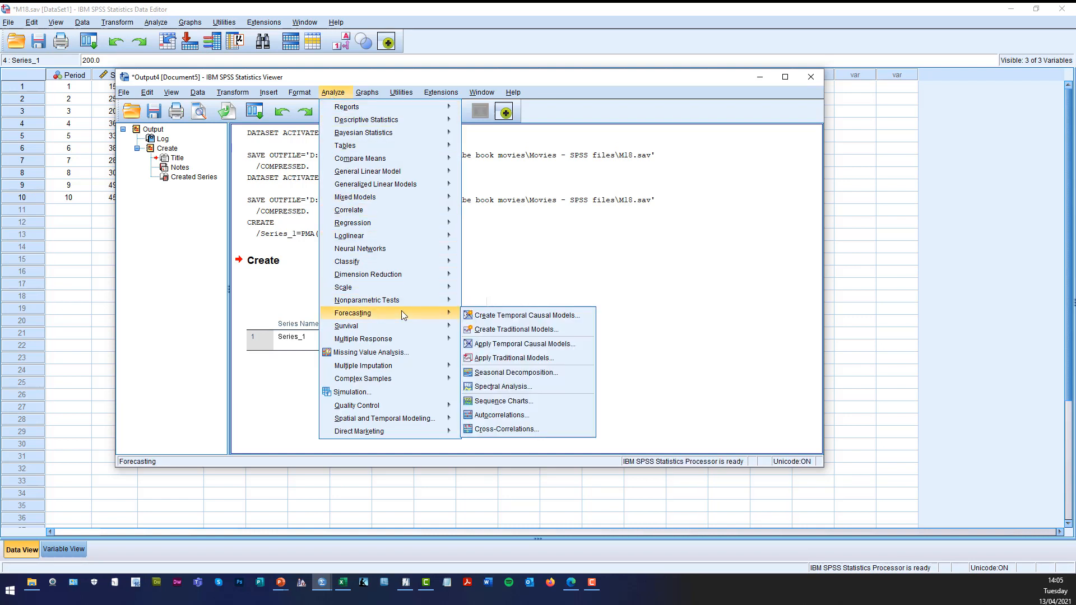
{"action": "mouse_move", "coordinate": [436, 313]}
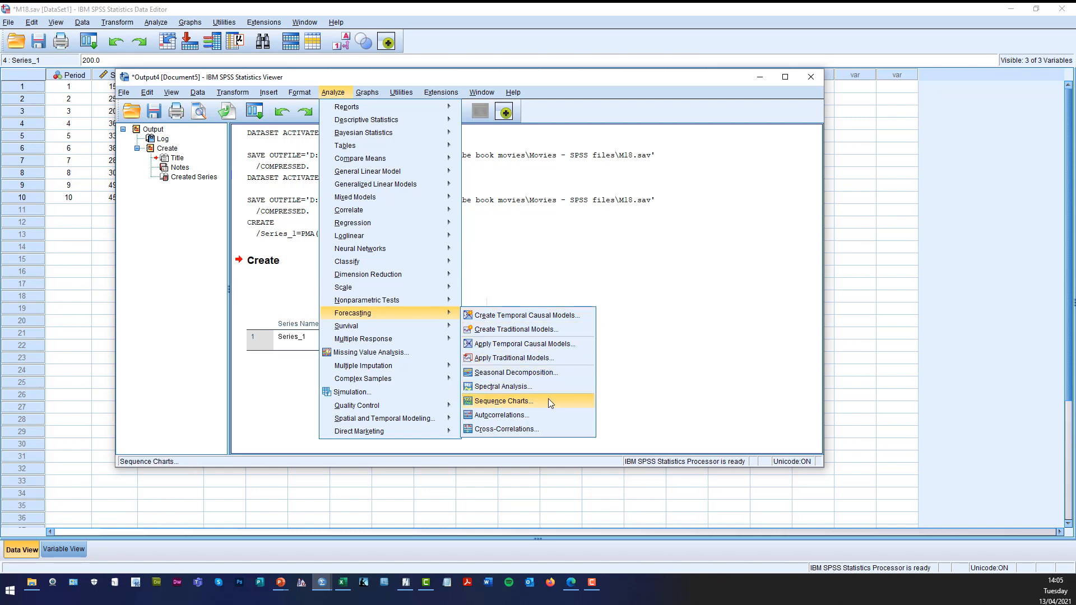
{"action": "left_click", "coordinate": [504, 401]}
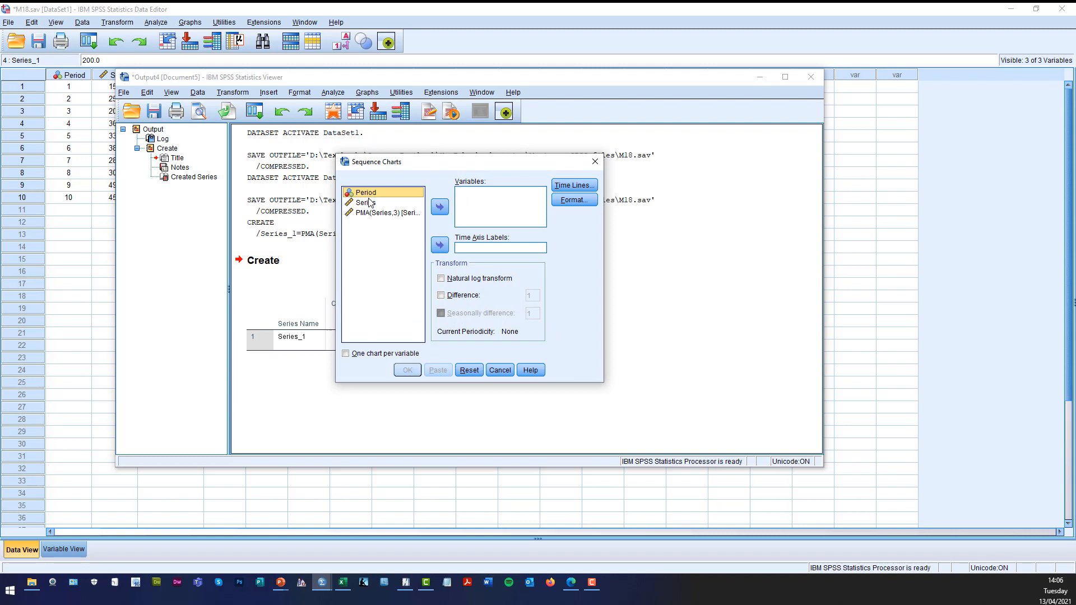
Plot Series and PMA(Series,3) with Period as time-axis labels and run the chart
{"action": "left_click", "coordinate": [366, 203]}
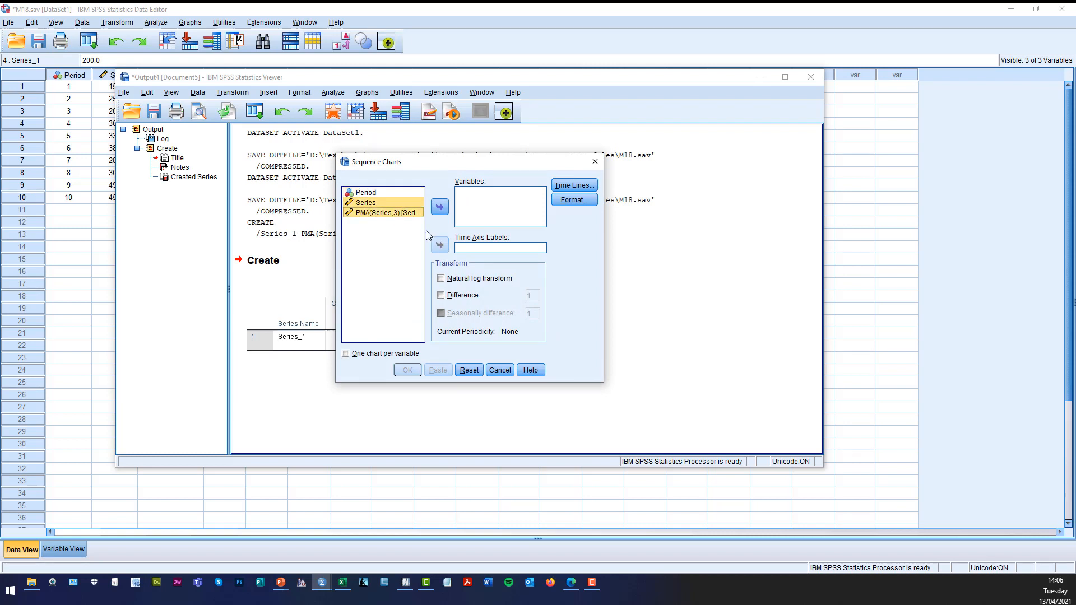
{"action": "left_click", "coordinate": [438, 207]}
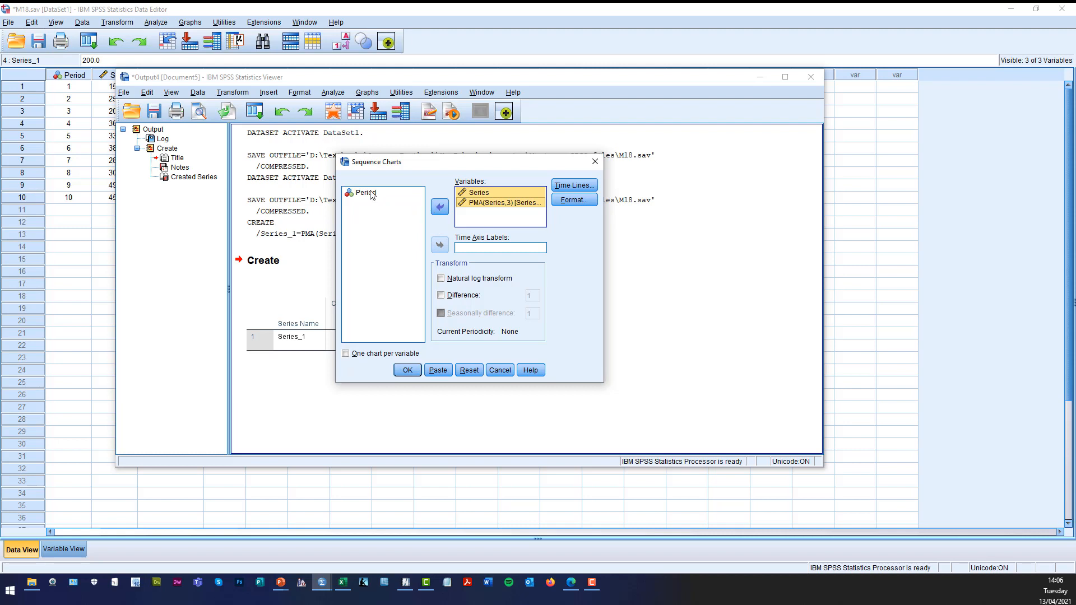
{"action": "left_click", "coordinate": [440, 245]}
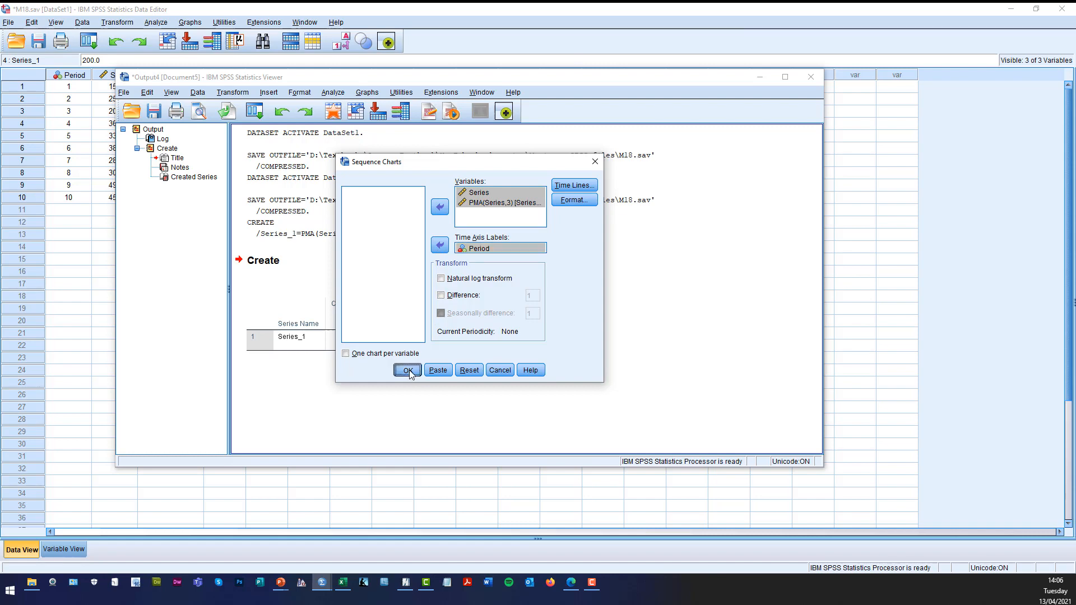
{"action": "left_click", "coordinate": [407, 370]}
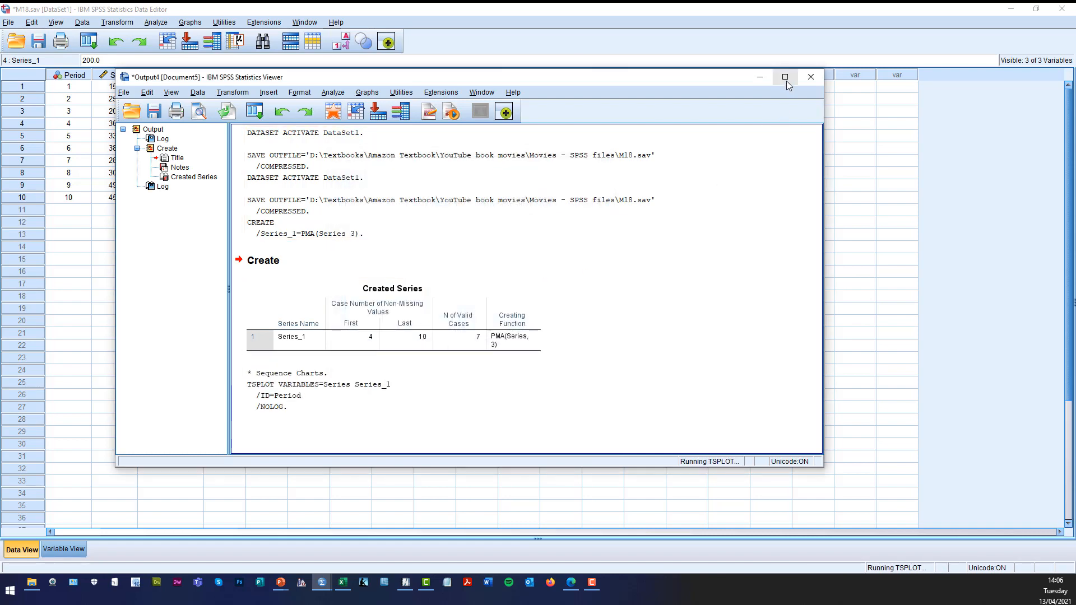
Maximize the Output Viewer to see the sequence plot, then switch to Excel
{"action": "left_click", "coordinate": [786, 76]}
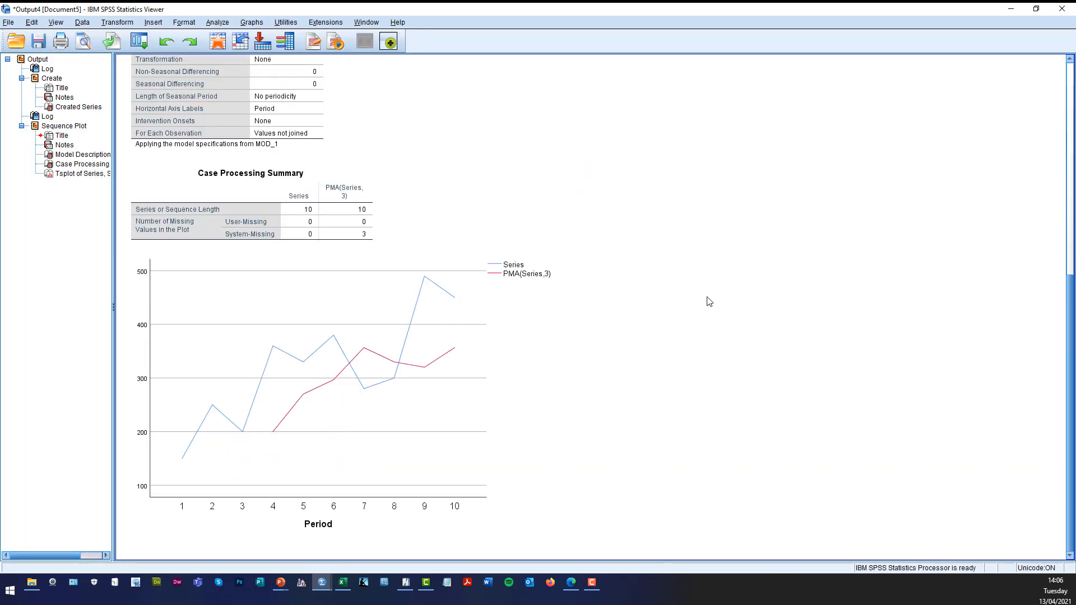
{"action": "mouse_move", "coordinate": [729, 339]}
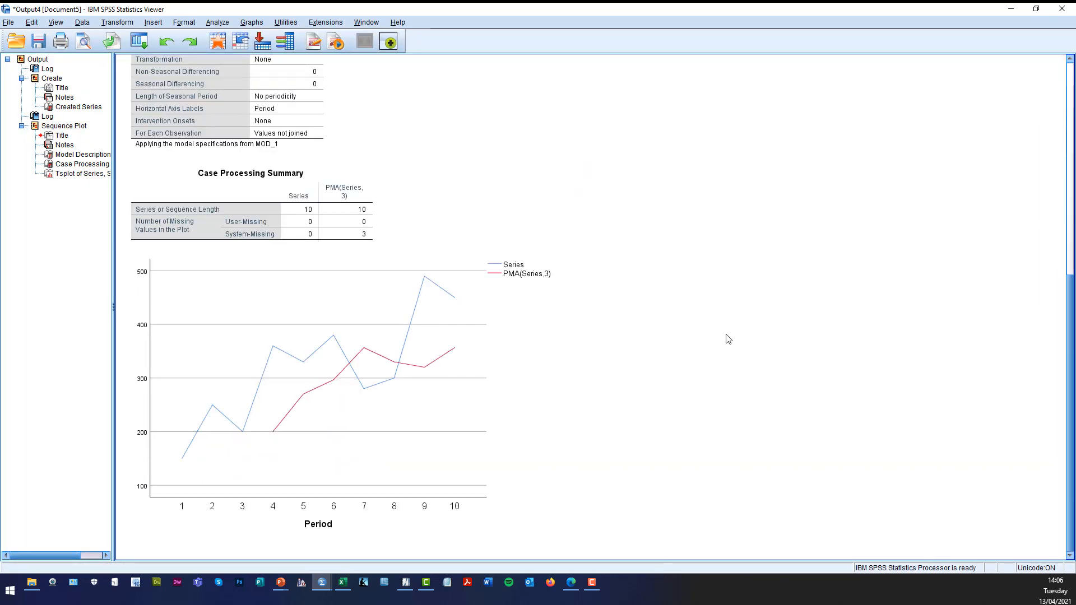
{"action": "mouse_move", "coordinate": [716, 349]}
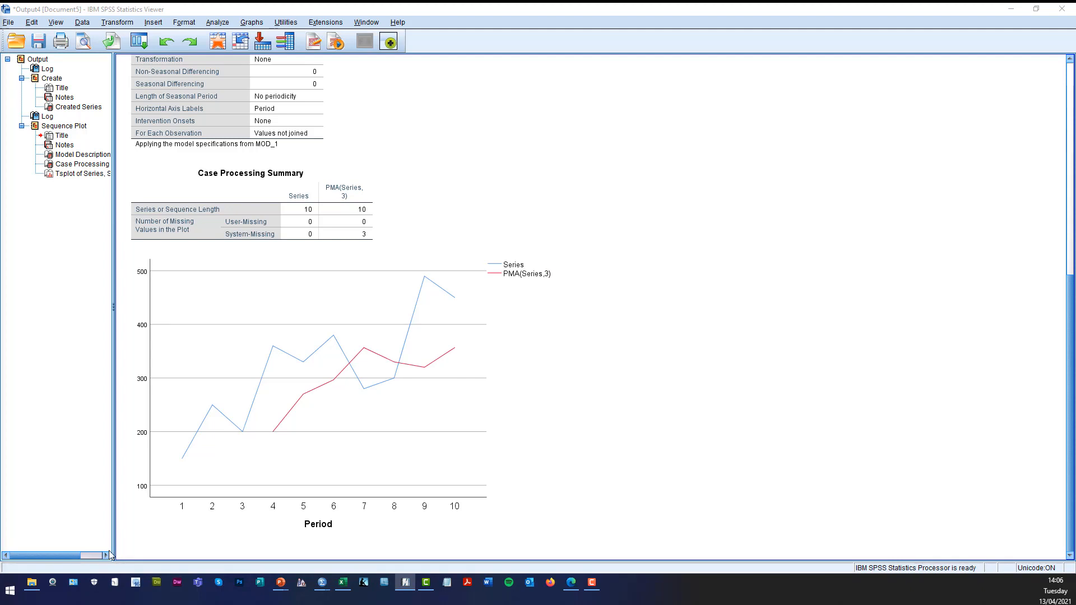
{"action": "left_click", "coordinate": [341, 583]}
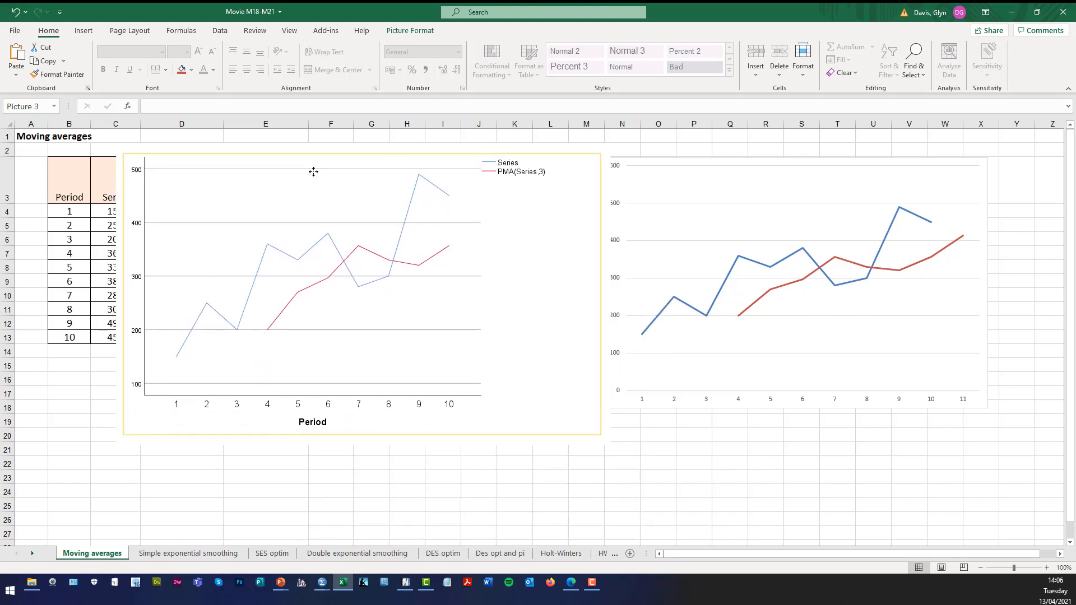
Select the pasted SPSS chart on the Moving averages sheet, then deselect it
{"action": "left_click", "coordinate": [312, 288]}
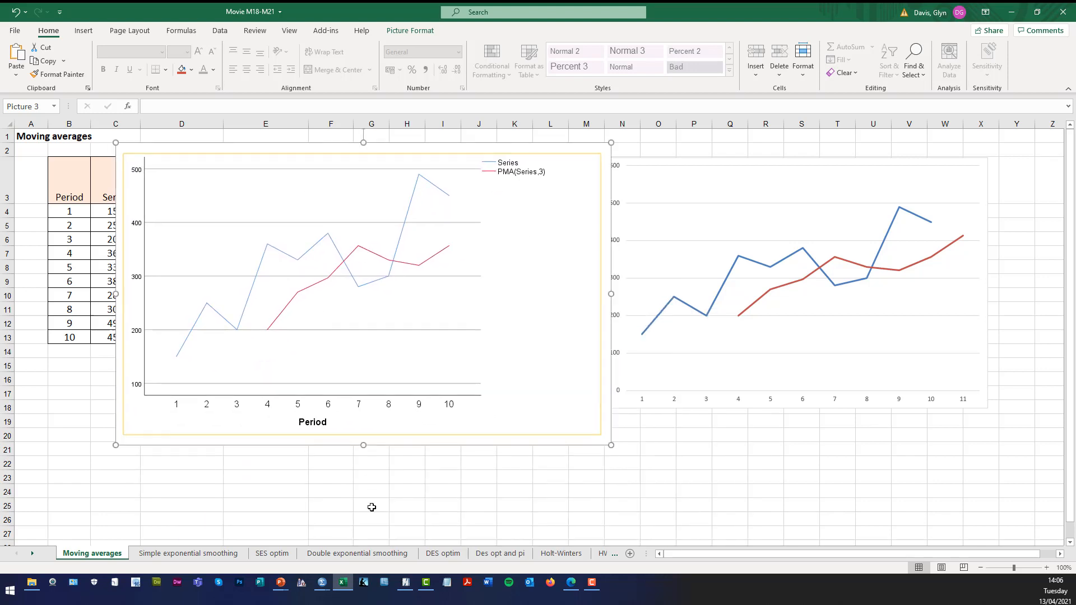
{"action": "left_click", "coordinate": [371, 505]}
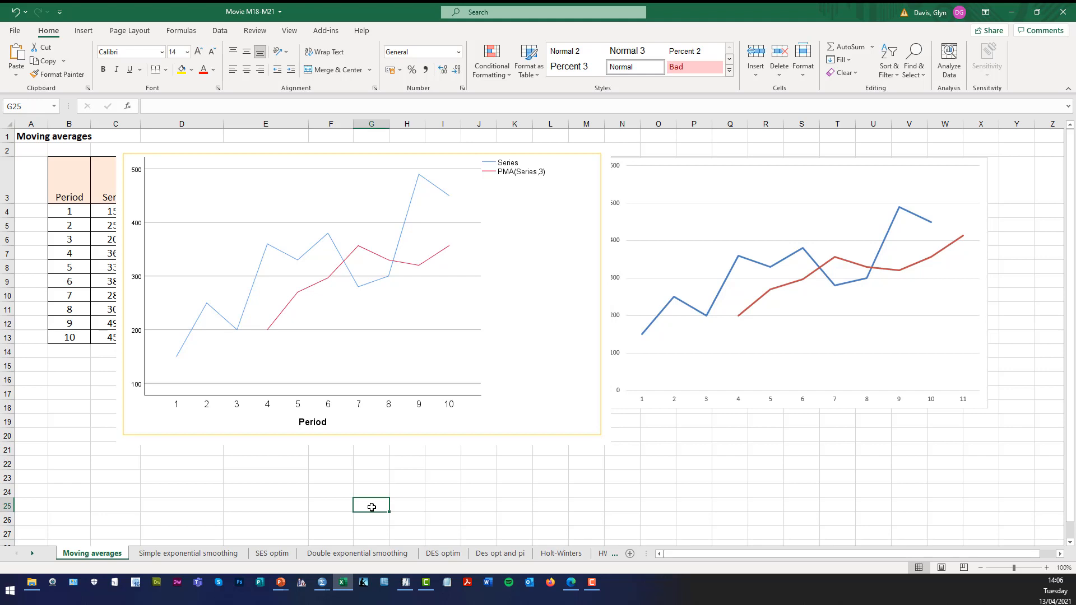